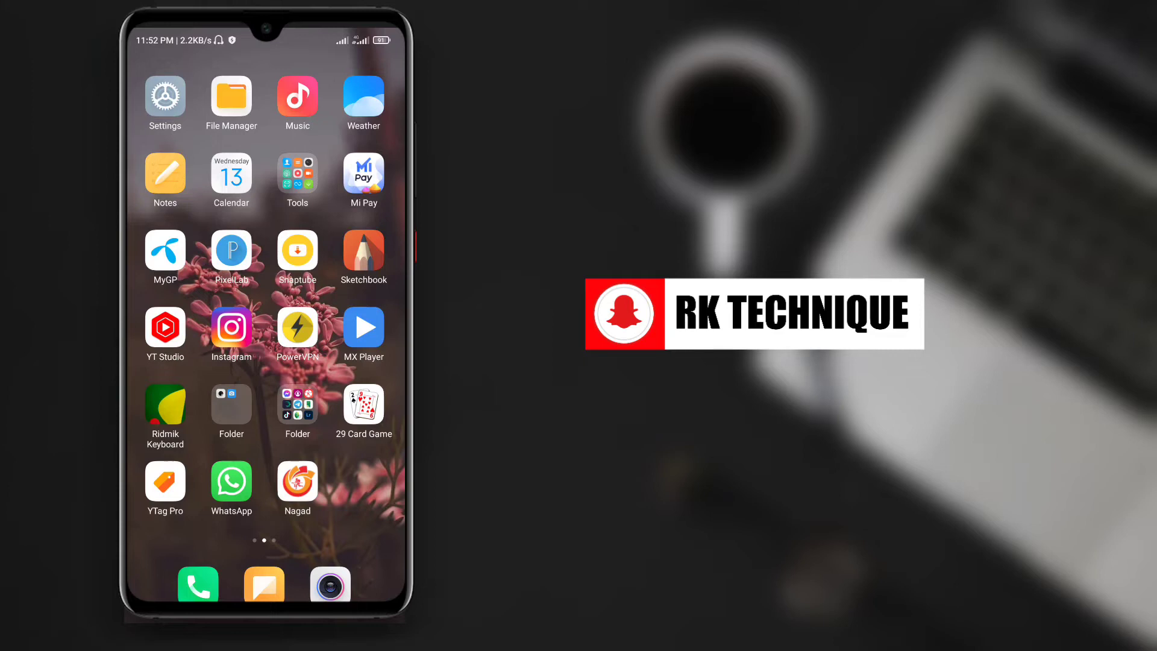
Run a Google search for 'facebook style name sohohindi'.
{"action": "scroll", "scroll_direction": "left", "scroll_amount": 3}
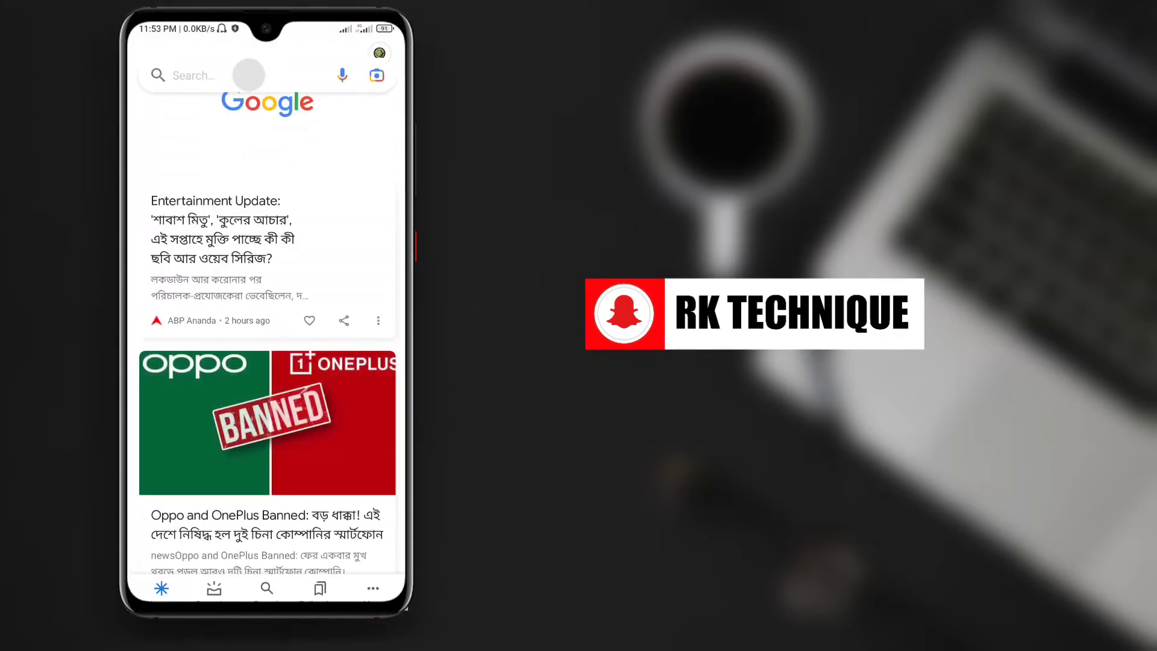
{"action": "left_click", "coordinate": [226, 75]}
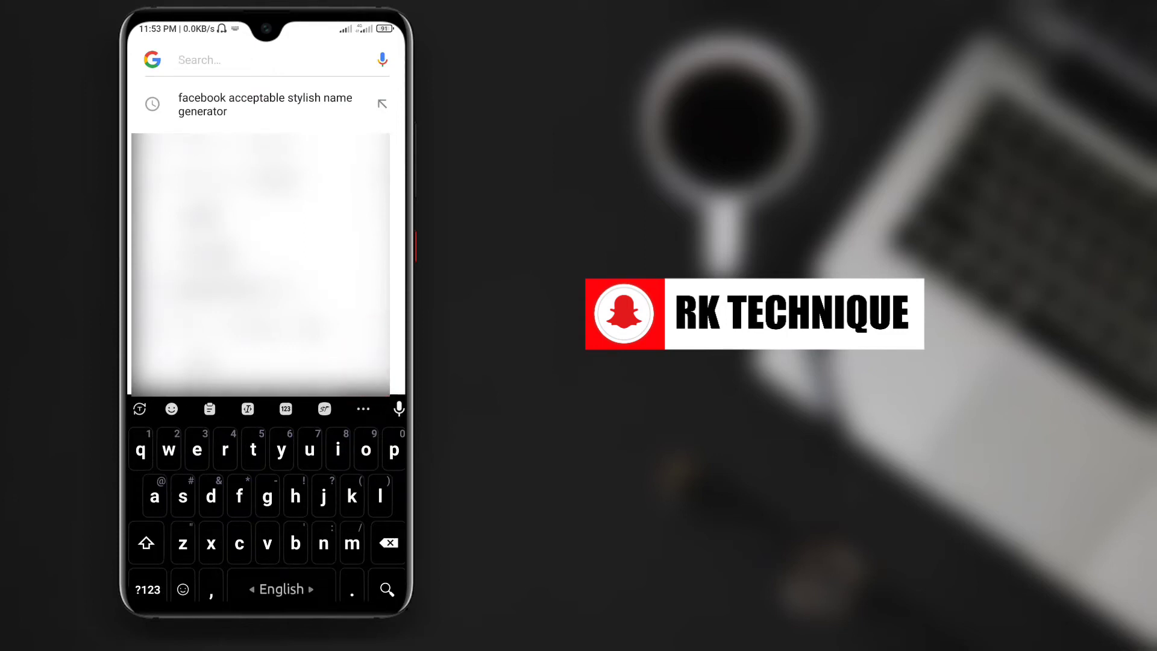
{"action": "left_click", "coordinate": [366, 450]}
{"action": "type", "text": "facebook style name sohohindi"}
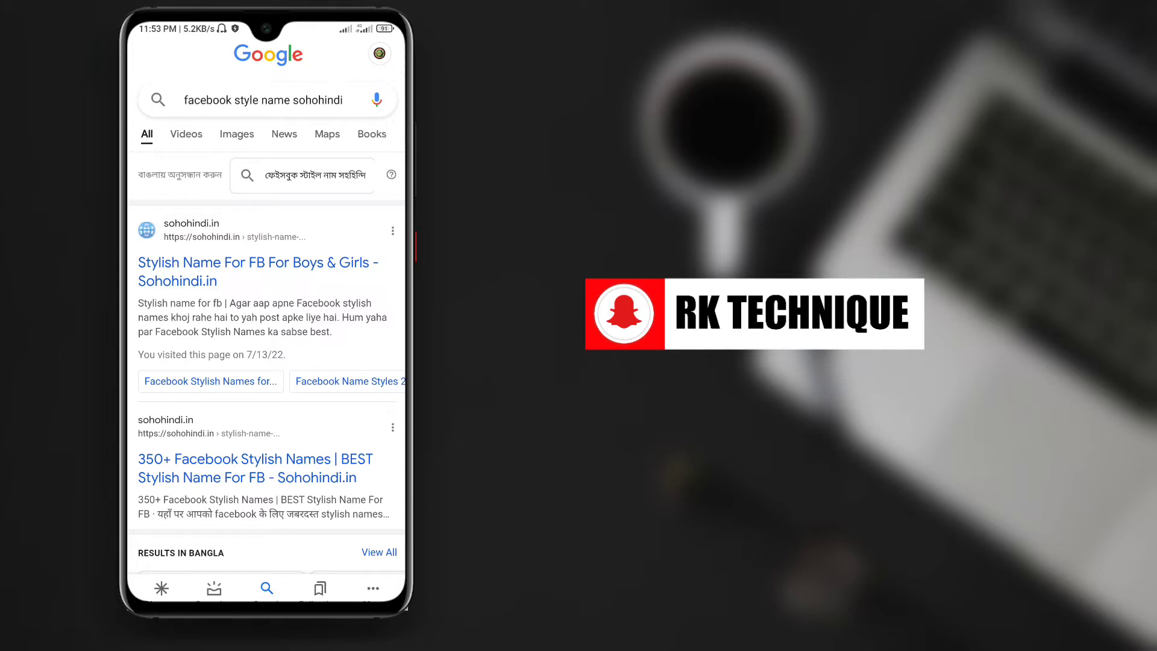
Open the sohohindi.in result 'Stylish Name For FB For Boys & Girls'.
{"action": "scroll", "scroll_direction": "down", "scroll_amount": 3}
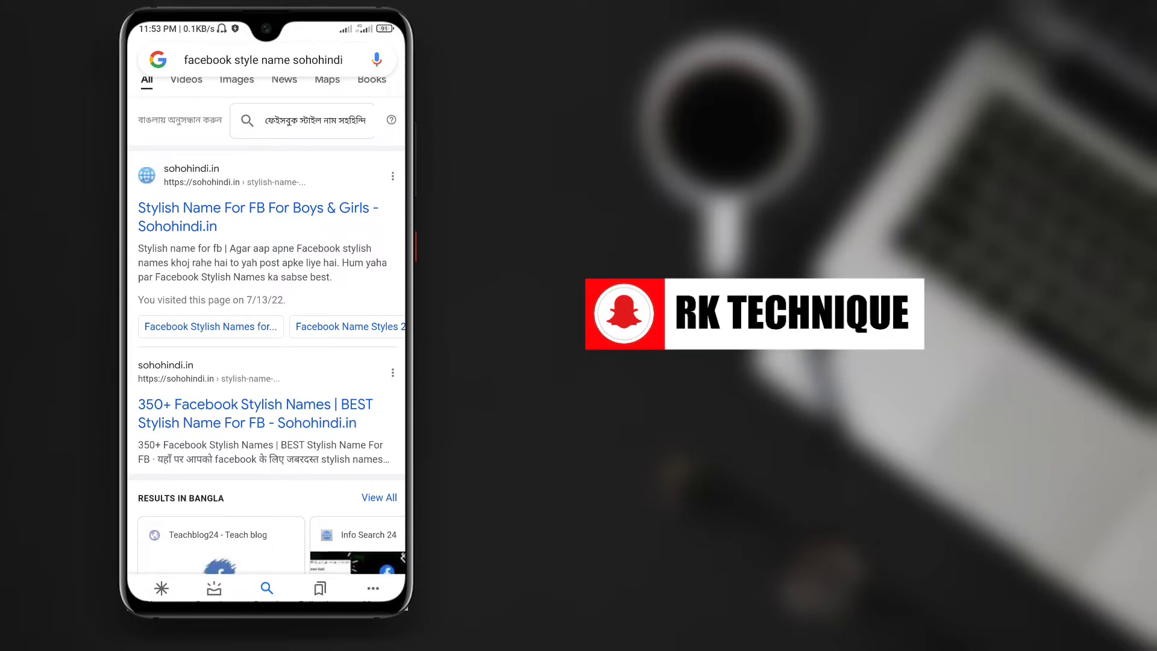
{"action": "scroll", "scroll_direction": "down", "scroll_amount": 3}
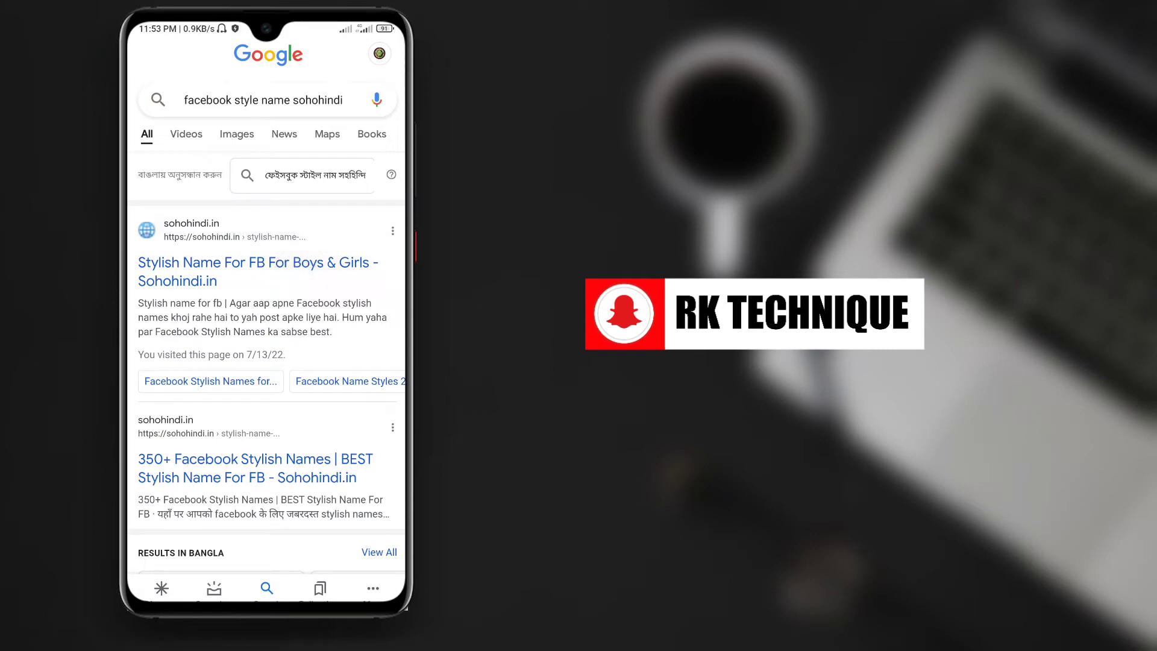
{"action": "left_click", "coordinate": [258, 271]}
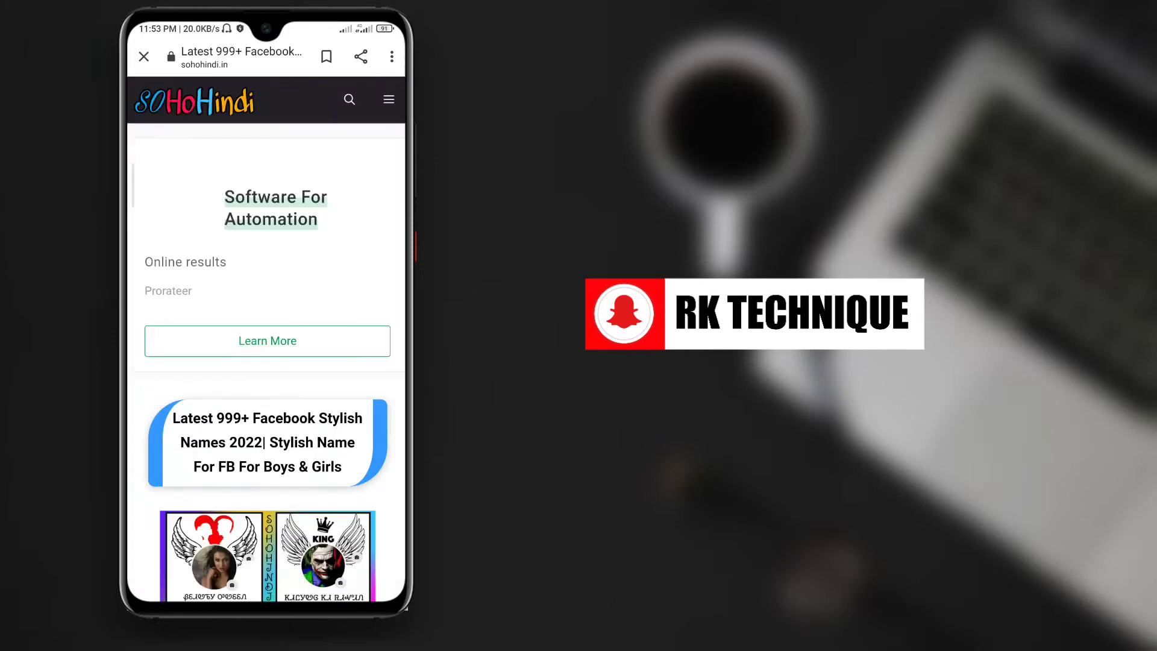
Scroll the article past the name lists down to the Facebook Stylish Name Maker.
{"action": "scroll", "scroll_direction": "down", "scroll_amount": 3}
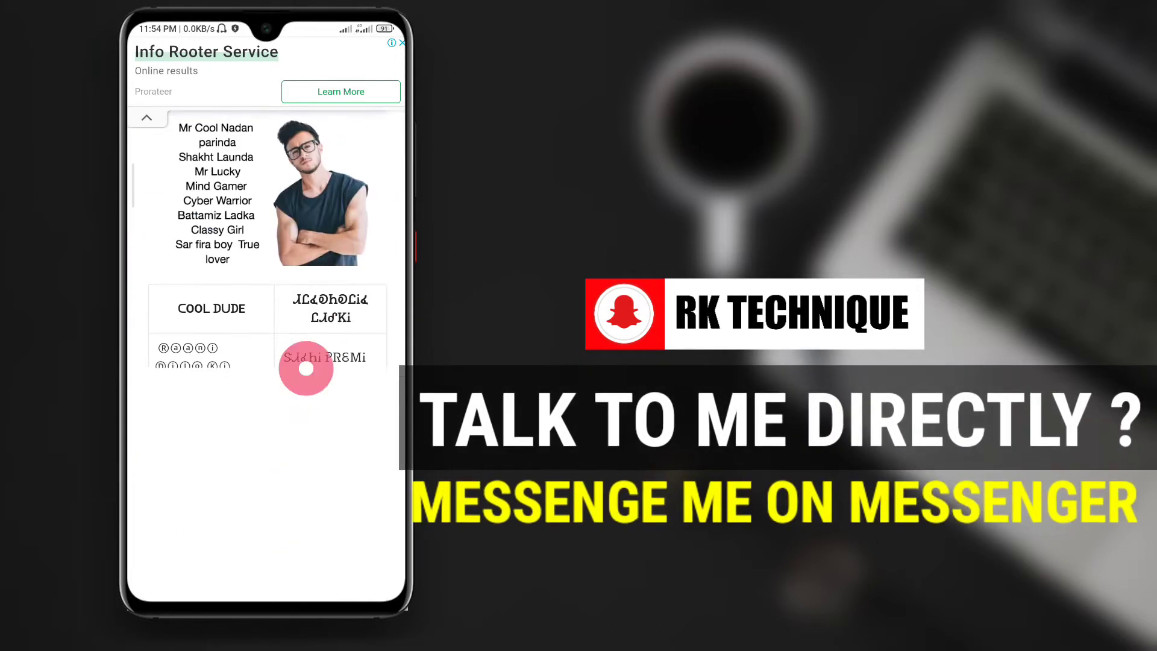
{"action": "scroll", "scroll_direction": "down", "scroll_amount": 3}
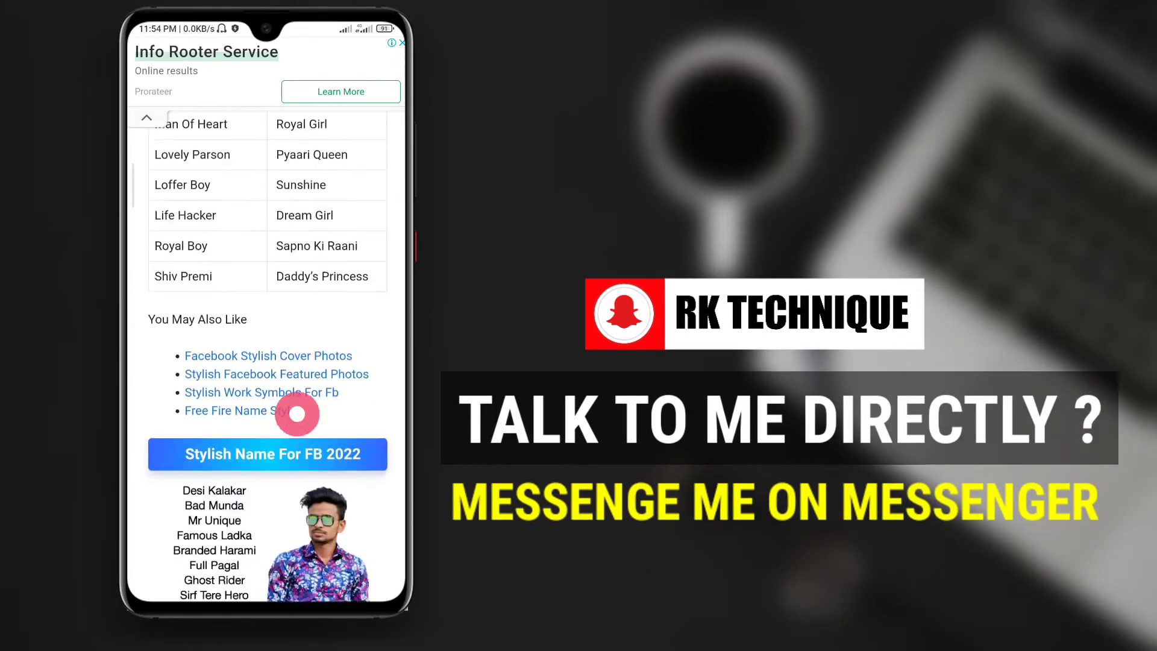
{"action": "scroll", "scroll_direction": "down", "scroll_amount": 3}
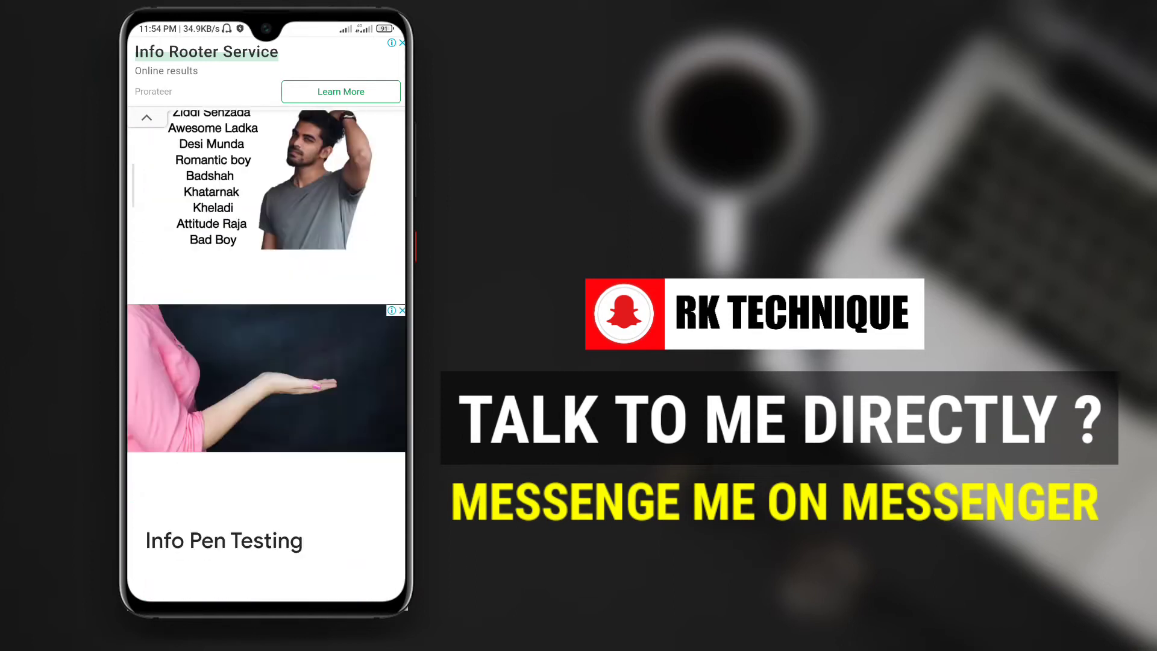
{"action": "scroll", "scroll_direction": "down", "scroll_amount": 3}
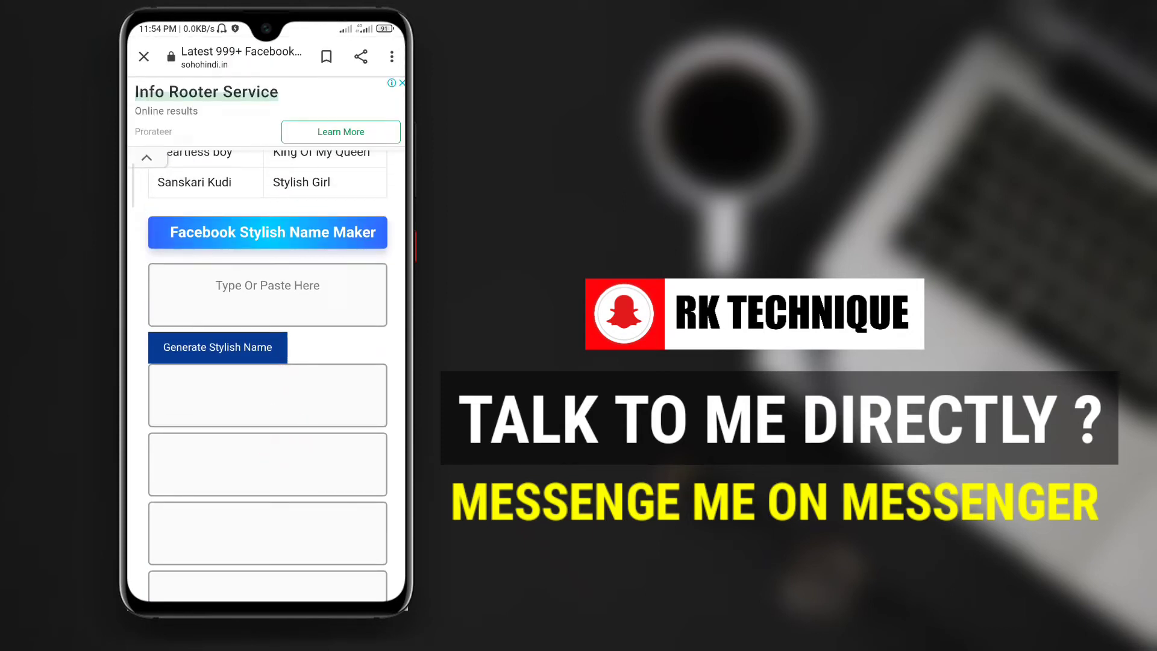
Enter 'RIPON' in the name maker and generate its stylish variants.
{"action": "left_click", "coordinate": [338, 235]}
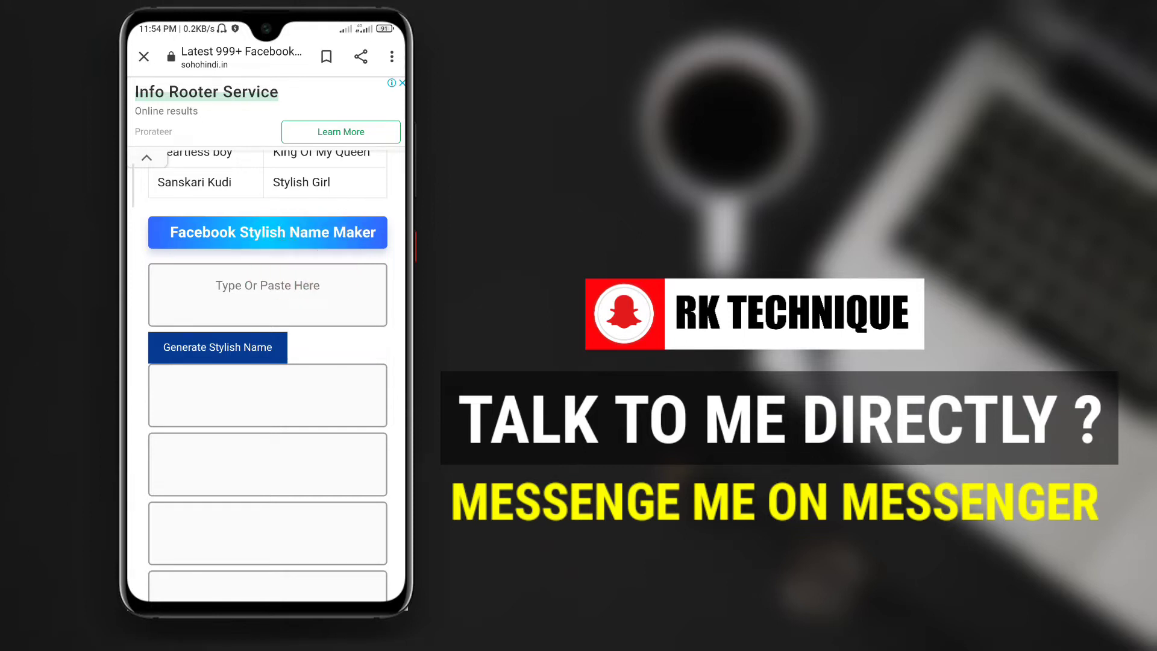
{"action": "left_click", "coordinate": [267, 294]}
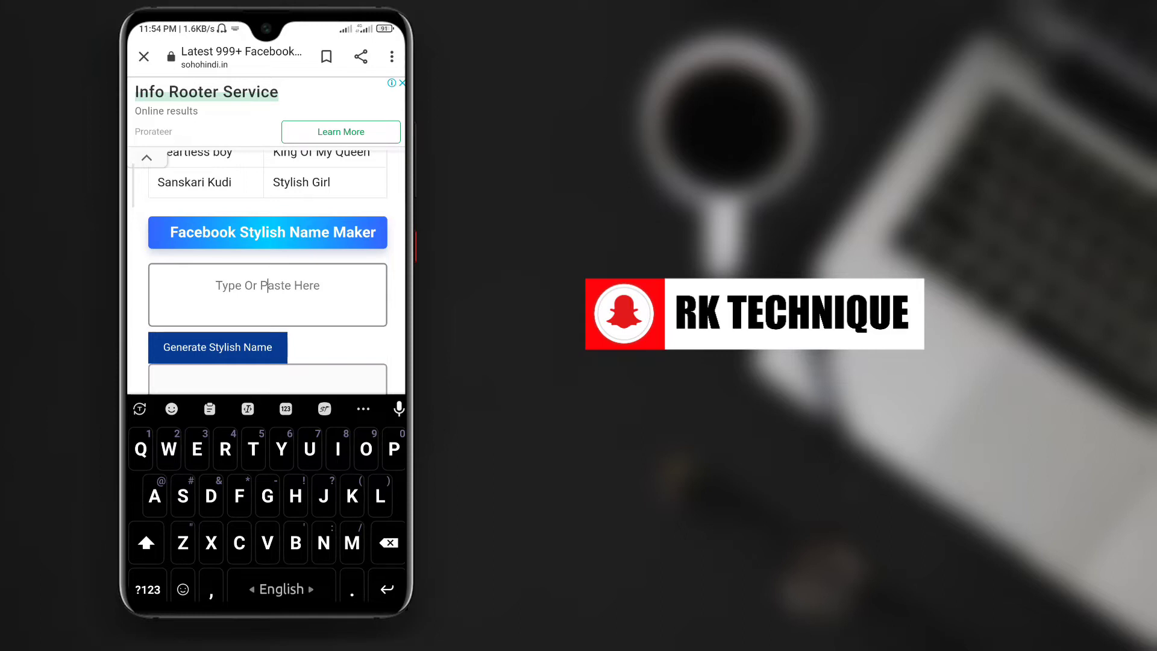
{"action": "type", "text": "R"}
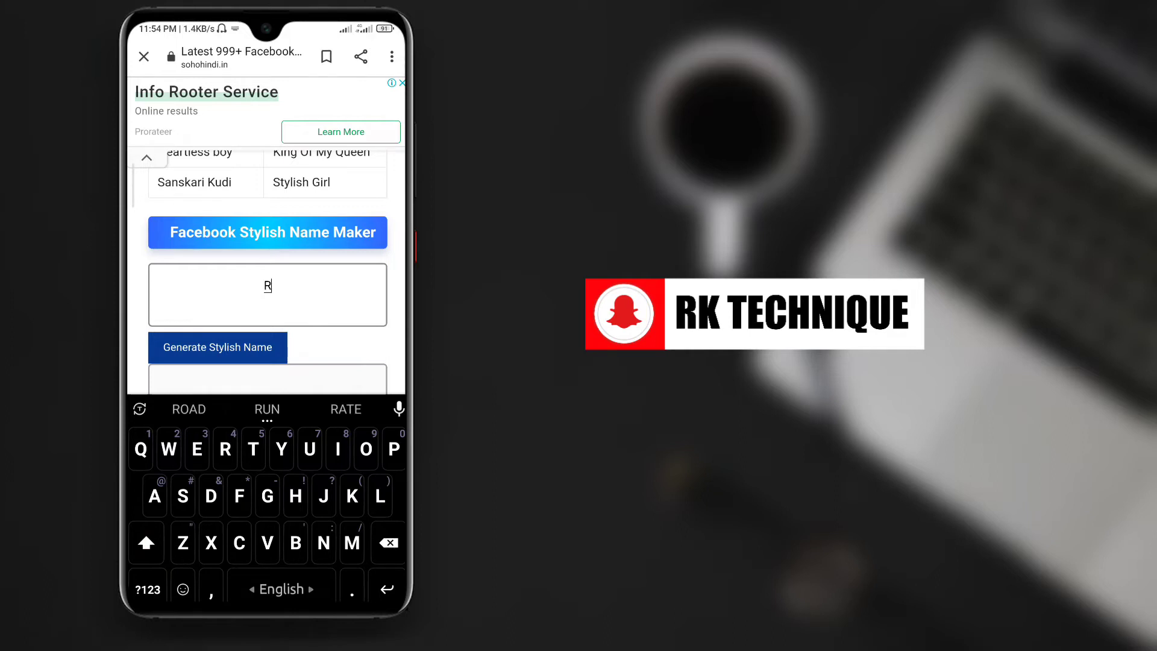
{"action": "type", "text": "IPON"}
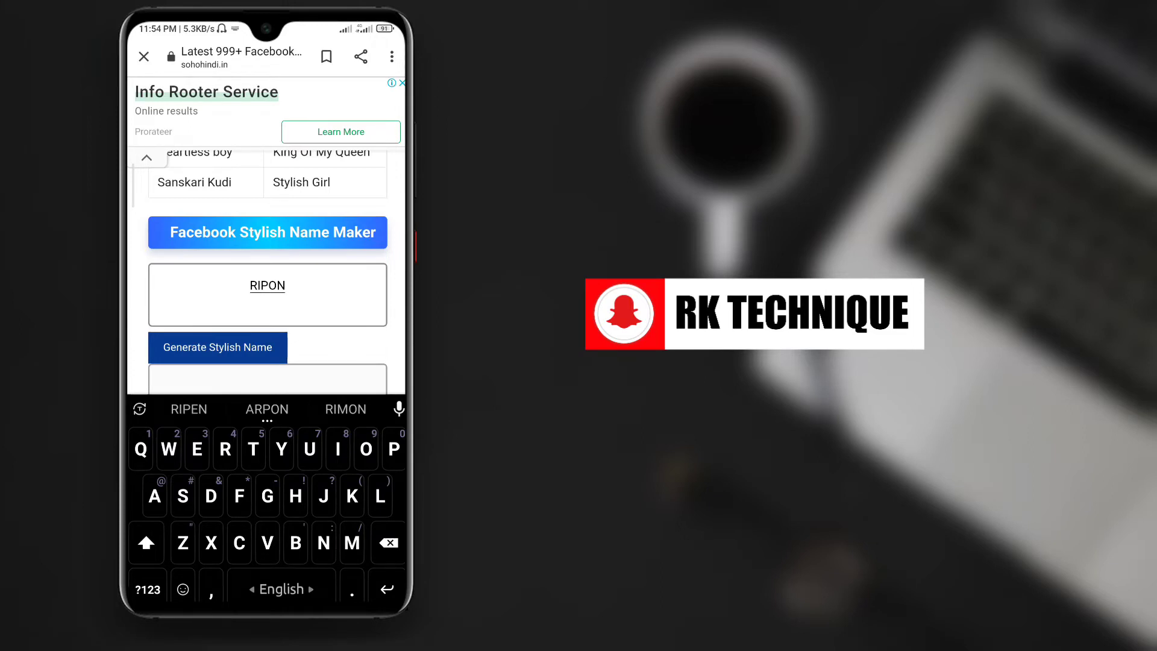
{"action": "left_click", "coordinate": [217, 347]}
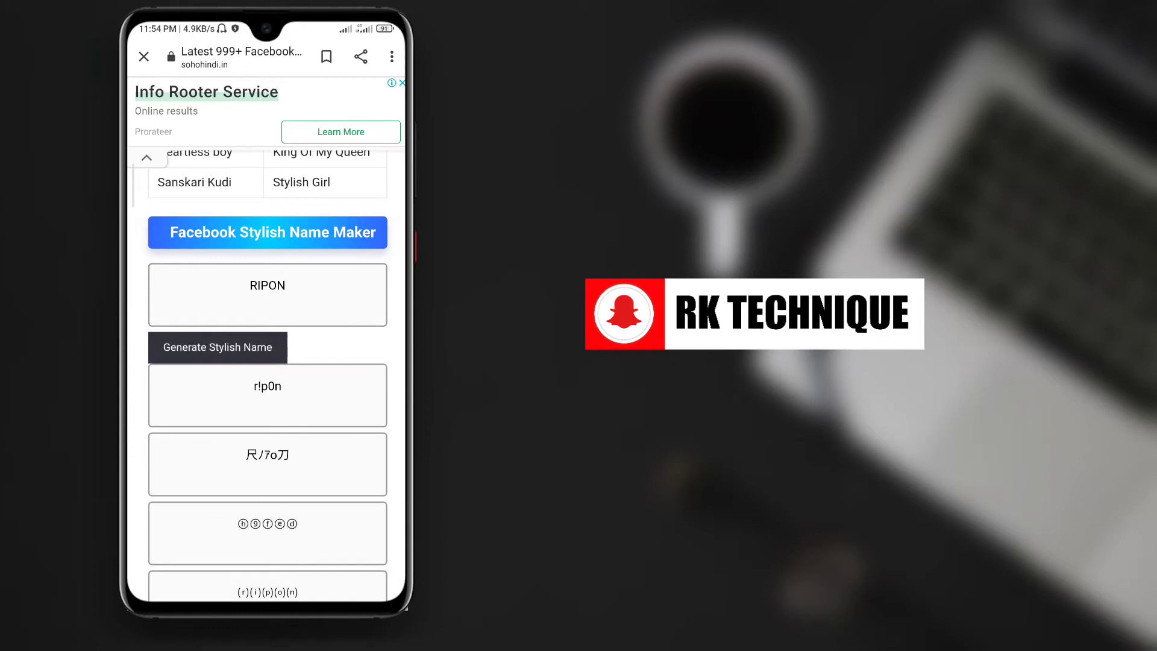
{"action": "scroll", "scroll_direction": "down", "scroll_amount": 3}
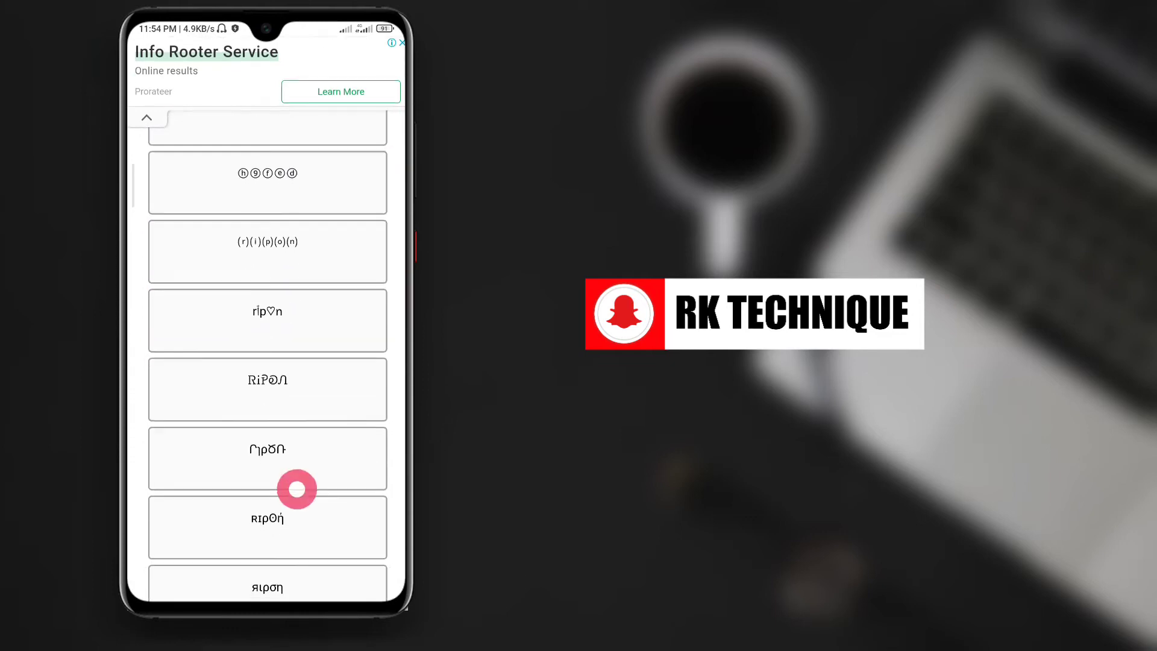
{"action": "scroll", "scroll_direction": "down", "scroll_amount": 3}
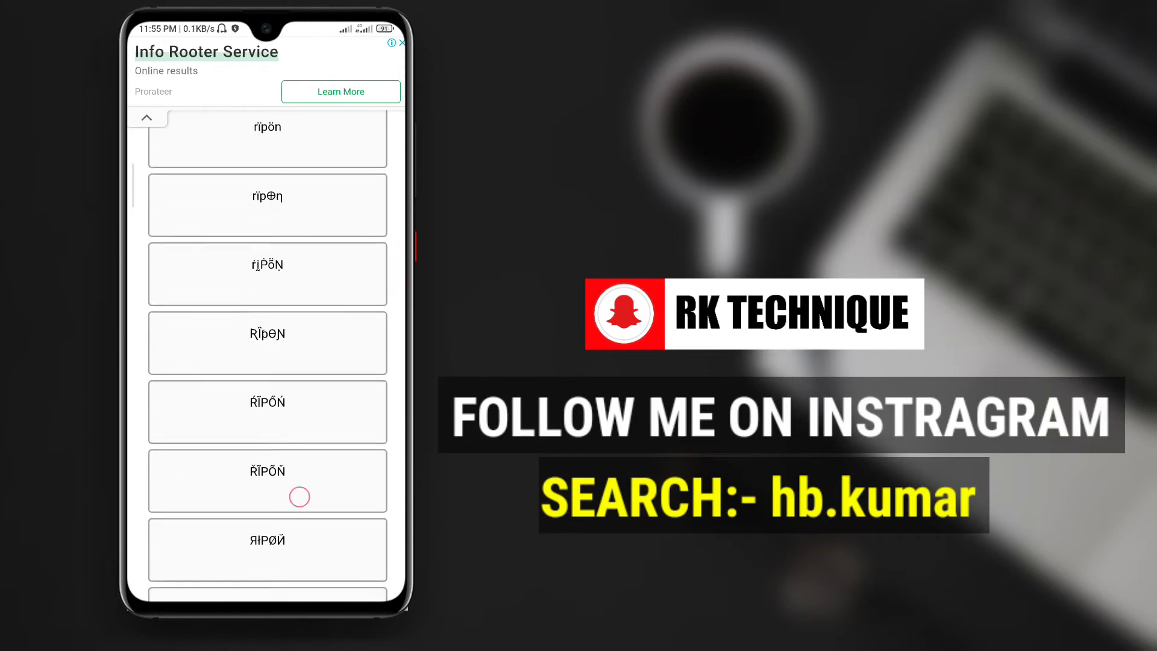
{"action": "scroll", "scroll_direction": "up", "scroll_amount": 3}
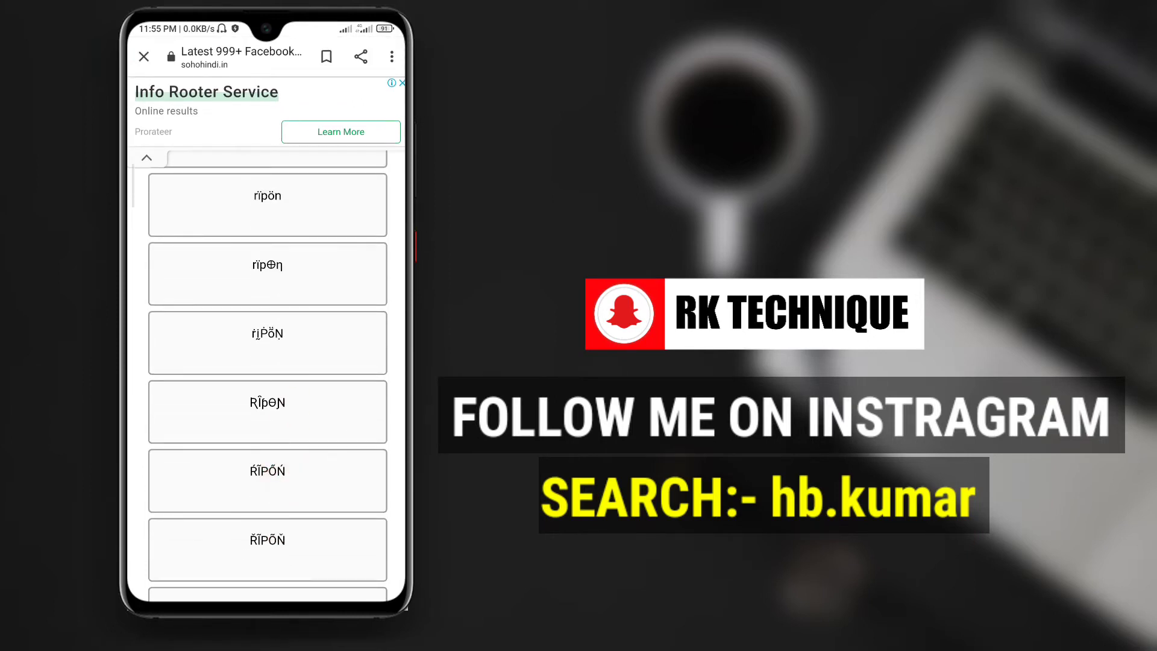
{"action": "scroll", "scroll_direction": "down", "scroll_amount": 3}
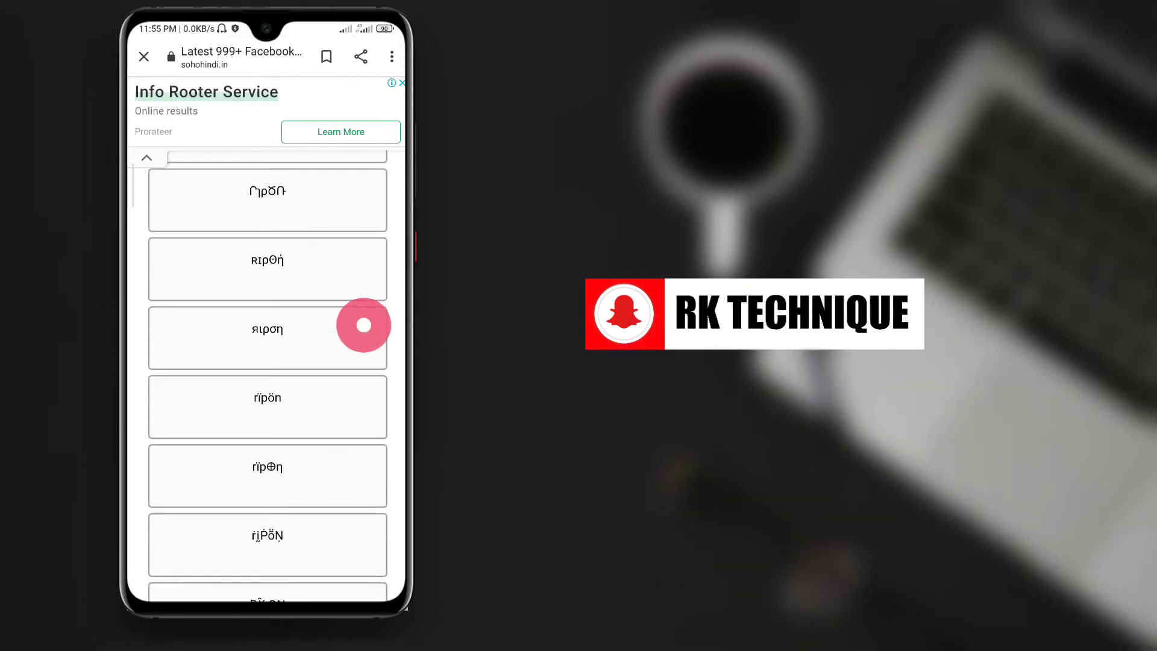
{"action": "scroll", "scroll_direction": "down", "scroll_amount": 3}
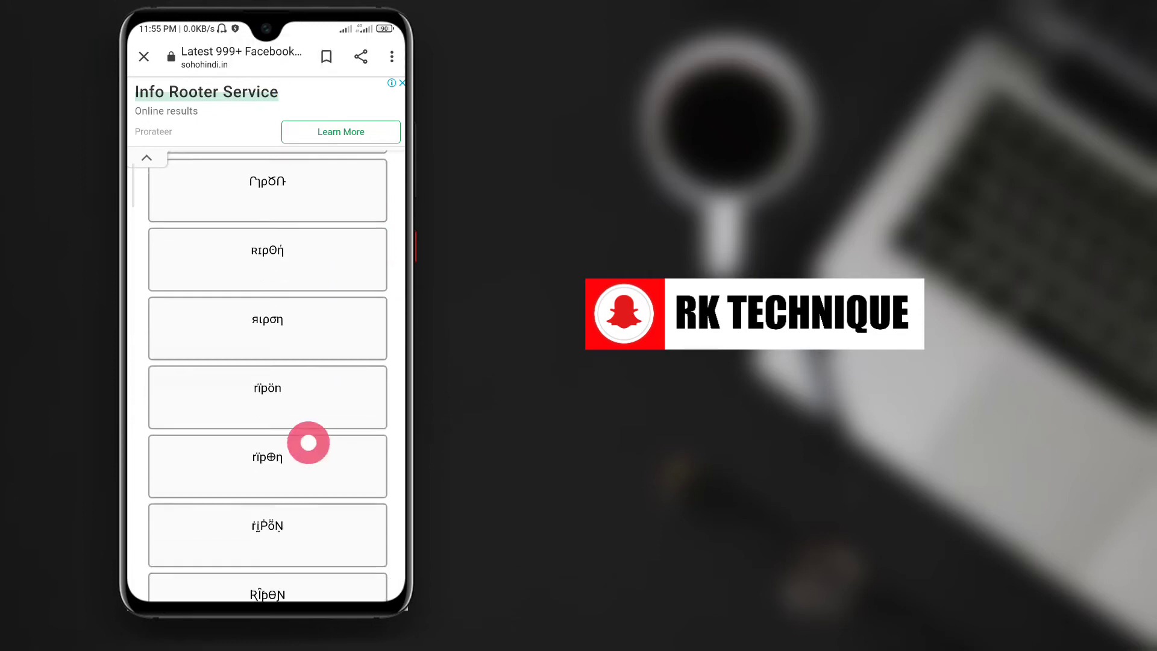
{"action": "scroll", "scroll_direction": "down", "scroll_amount": 3}
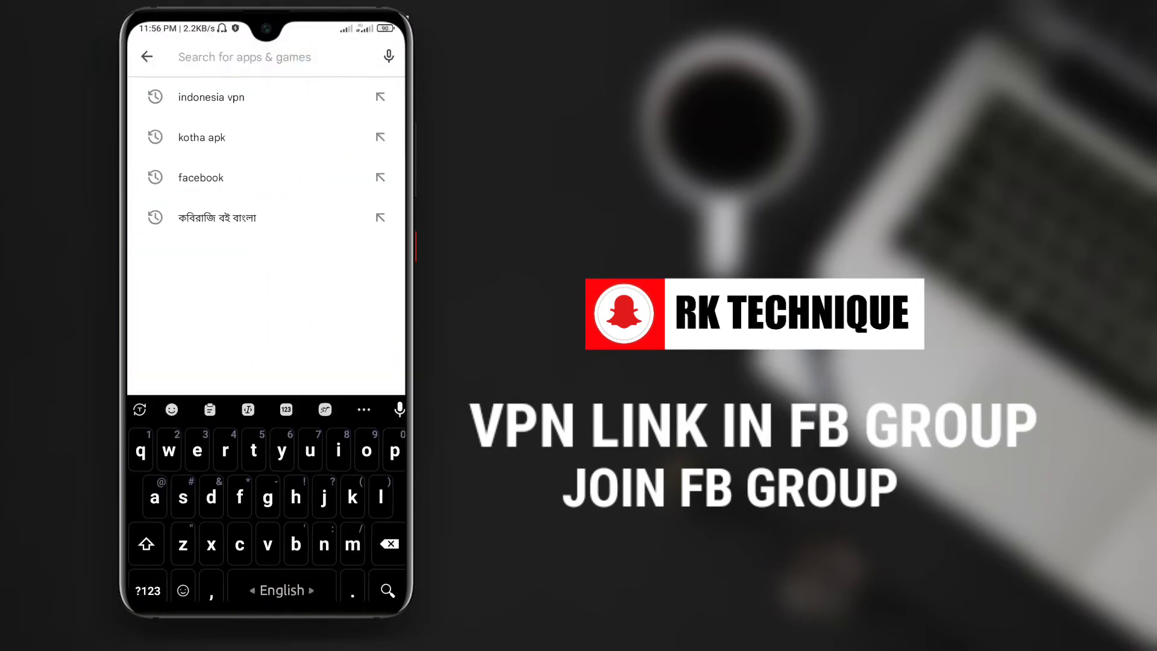
Open the VPN Indonesia - Indonesian IP listing from the 'indonesia vpn' search, scroll its reviews, then go home.
{"action": "left_click", "coordinate": [211, 96]}
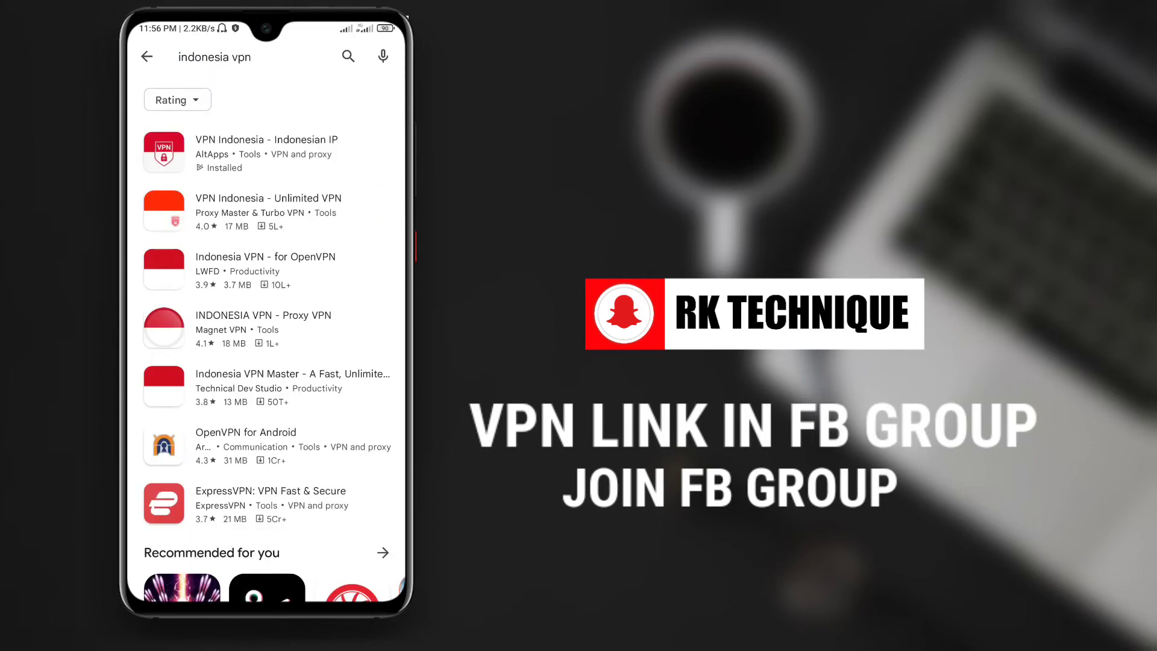
{"action": "left_click", "coordinate": [340, 152]}
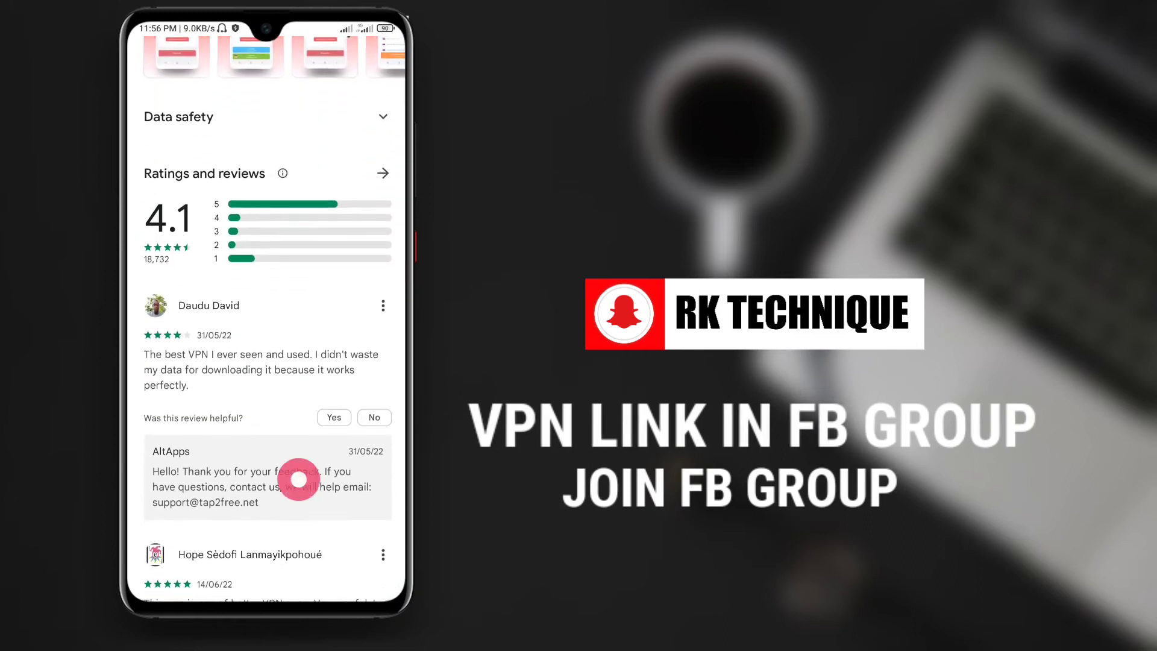
{"action": "scroll", "scroll_direction": "down", "scroll_amount": 3}
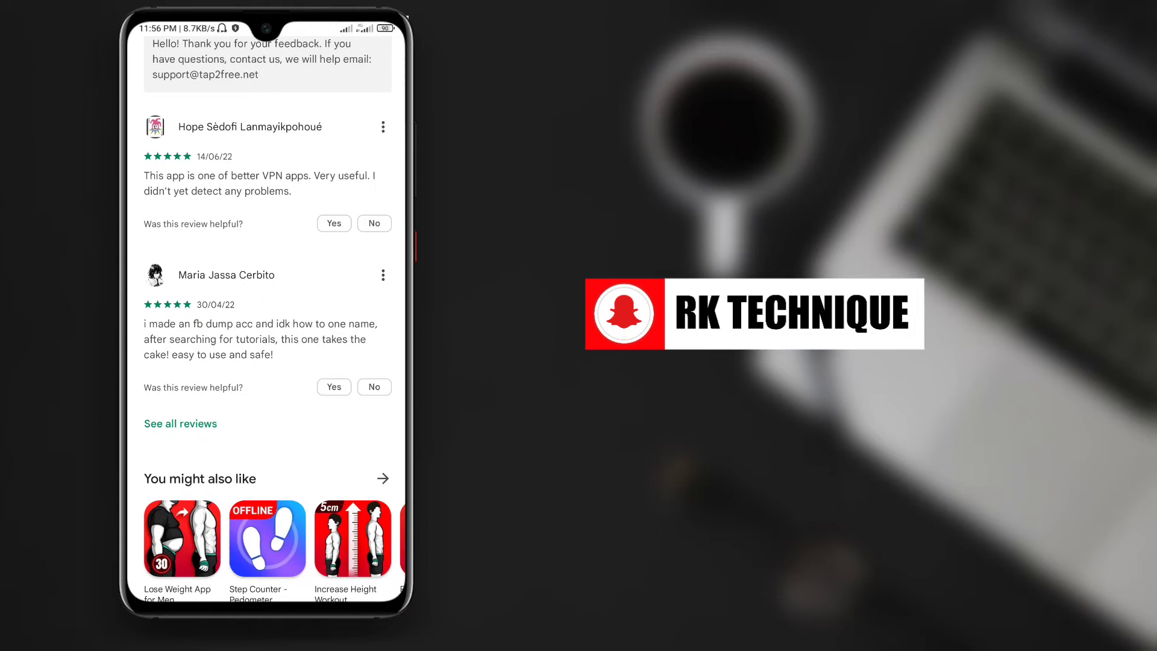
{"action": "scroll", "scroll_direction": "down", "scroll_amount": 3}
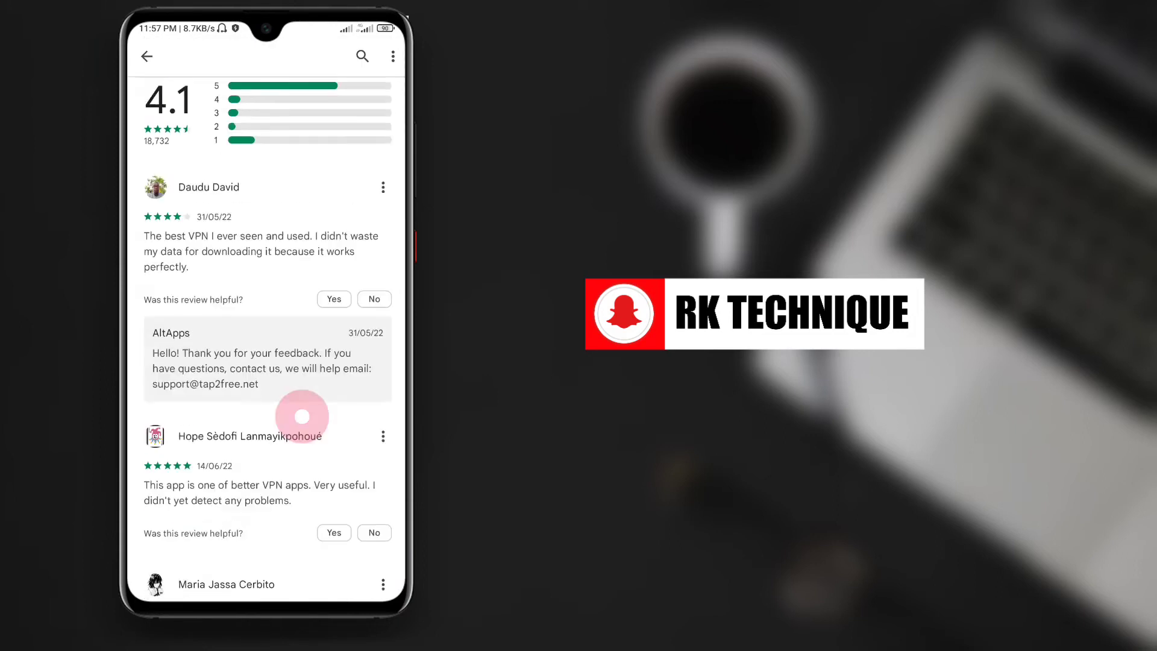
{"action": "scroll", "scroll_direction": "down", "scroll_amount": 3}
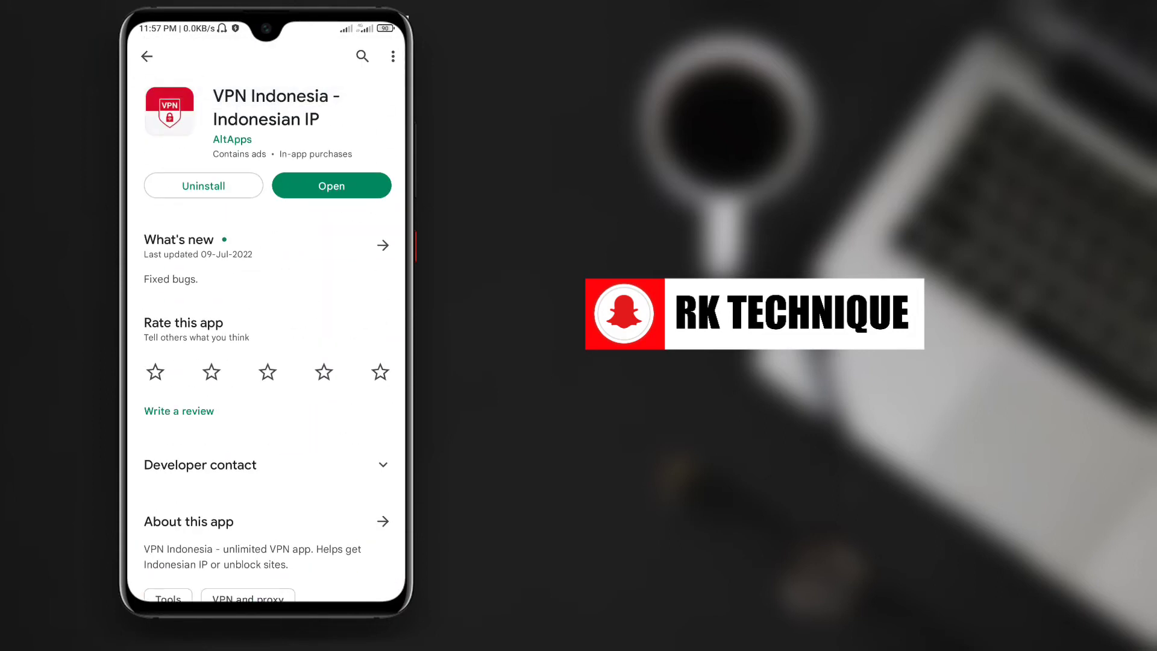
{"action": "key", "text": "HOME"}
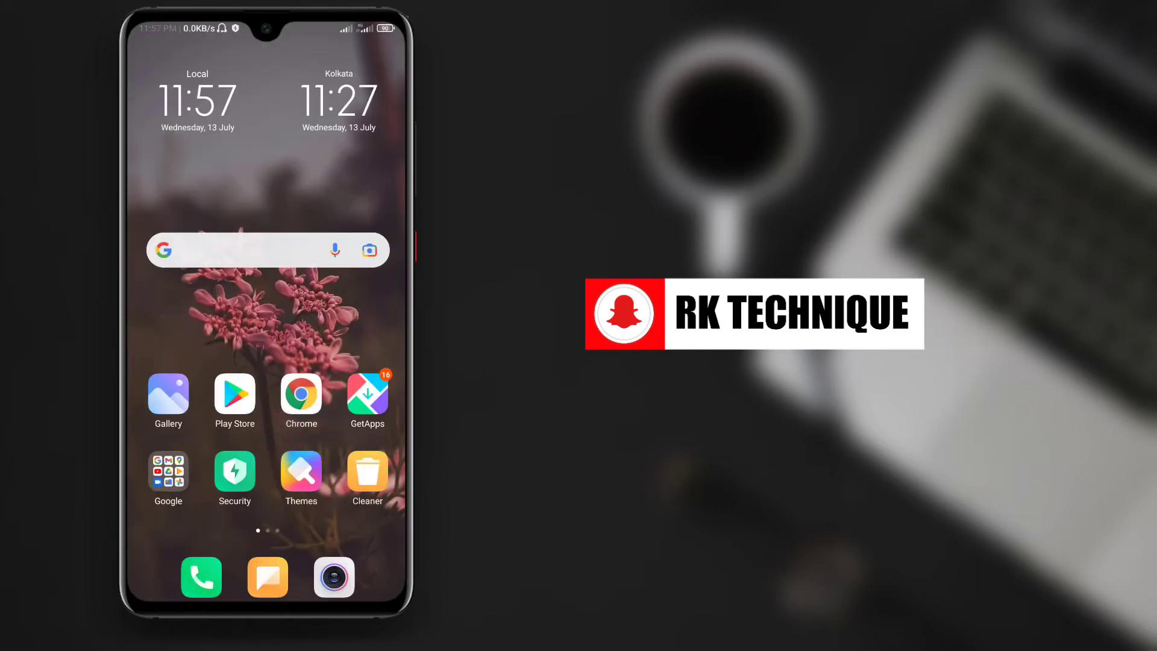
Launch VPN Indonesia from the home screen and bring up its server list.
{"action": "scroll", "scroll_direction": "left", "scroll_amount": 3}
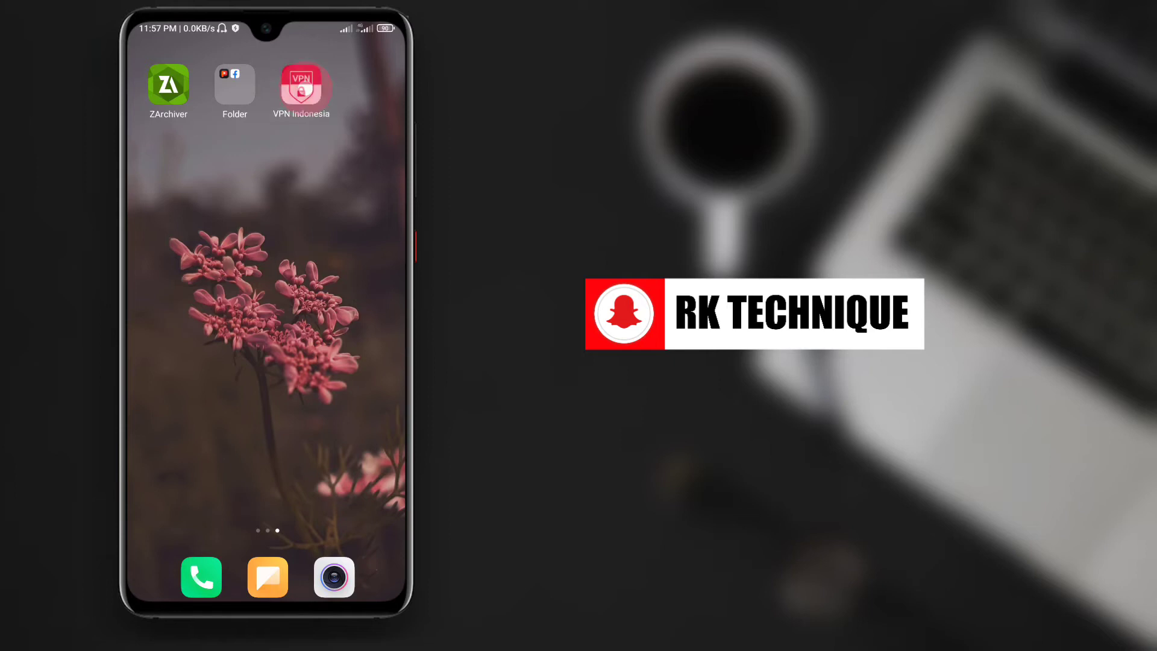
{"action": "left_click", "coordinate": [301, 85]}
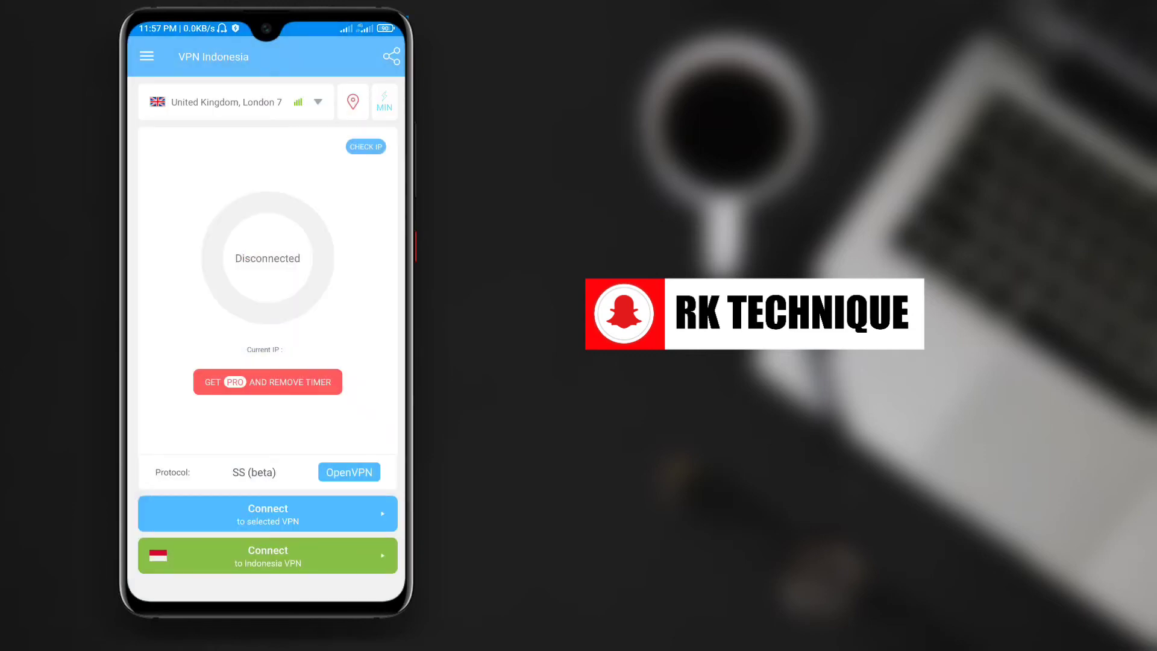
{"action": "left_click", "coordinate": [326, 540]}
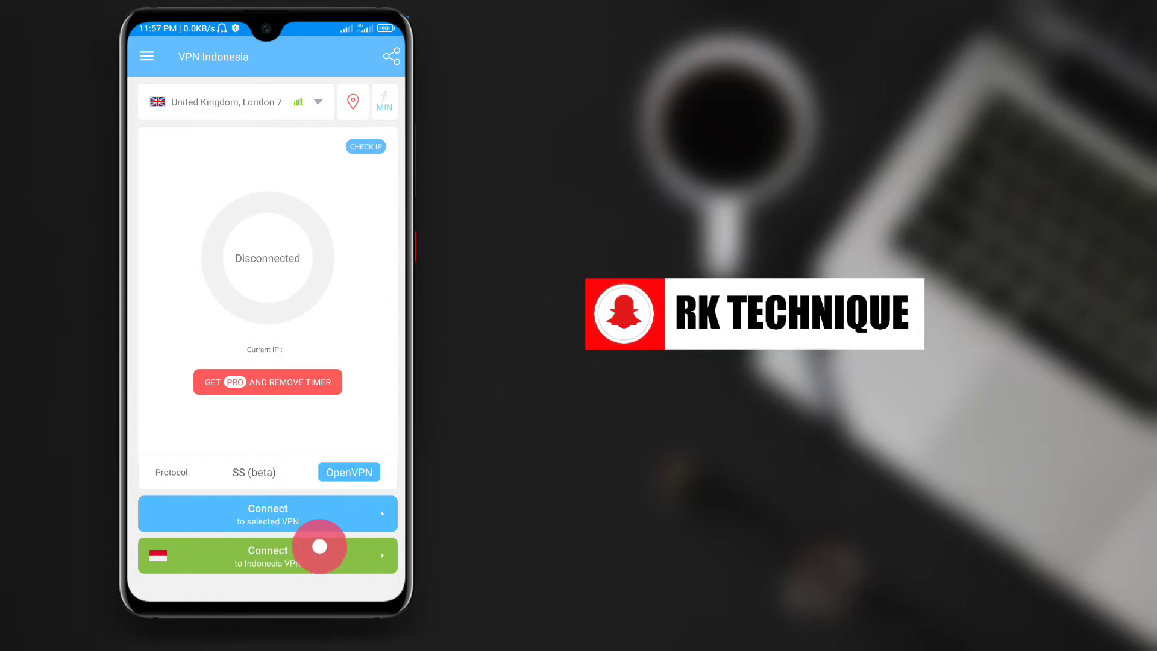
{"action": "left_click", "coordinate": [319, 547]}
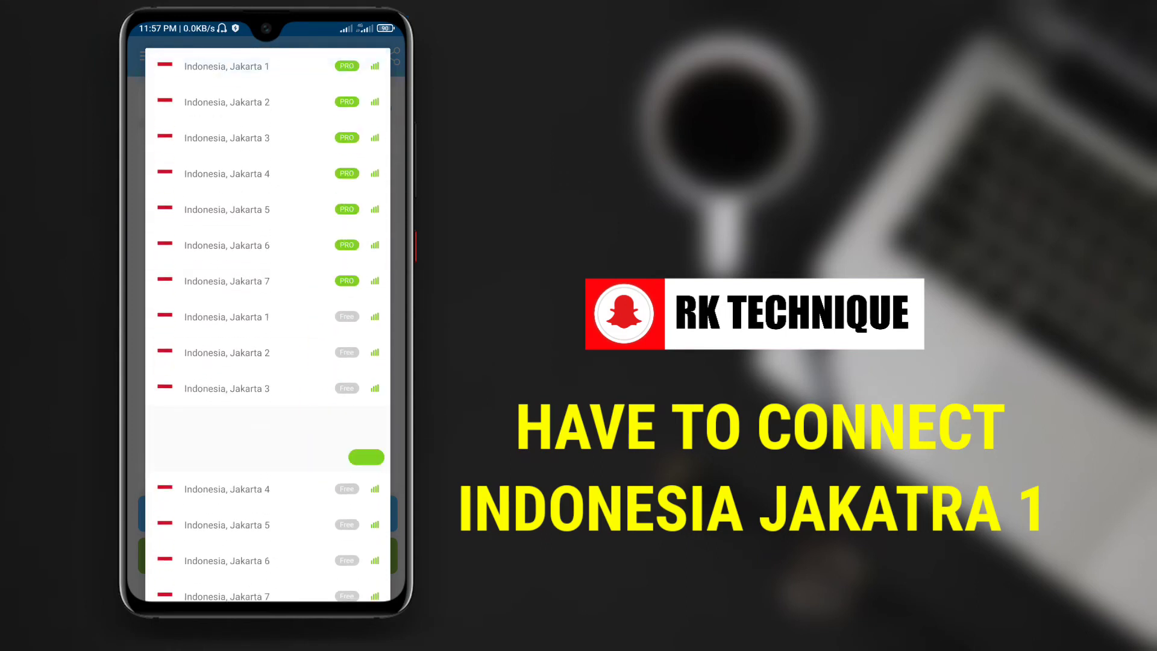
Select Indonesia, Jakarta 1 and connect to it.
{"action": "left_click", "coordinate": [227, 66]}
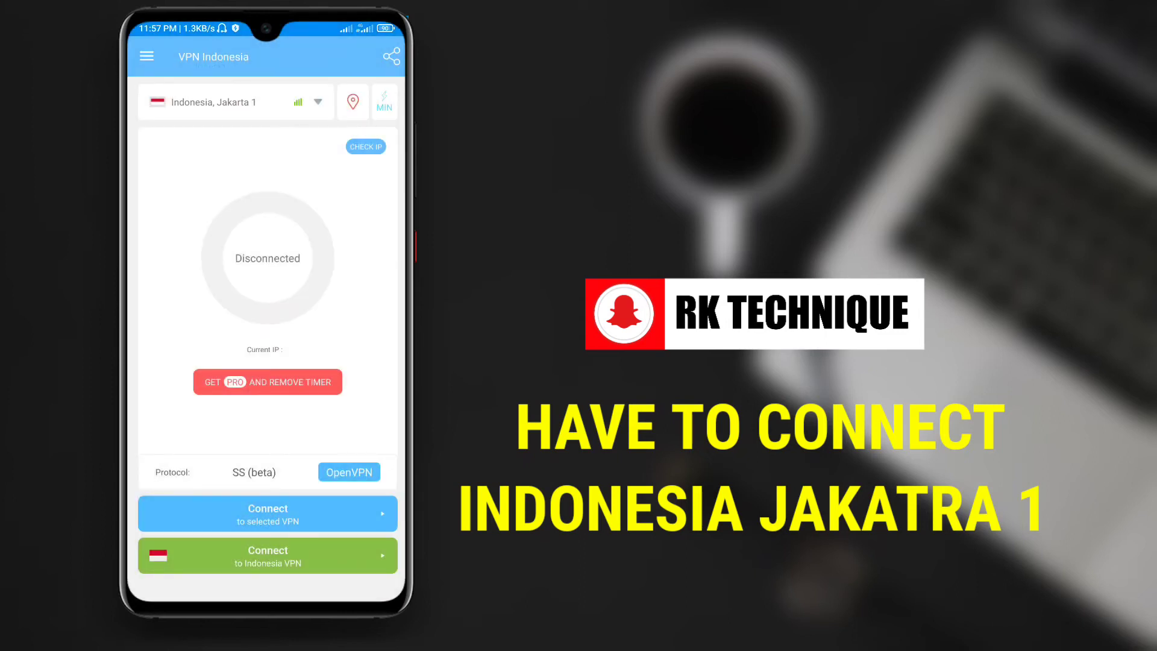
{"action": "left_click", "coordinate": [267, 556]}
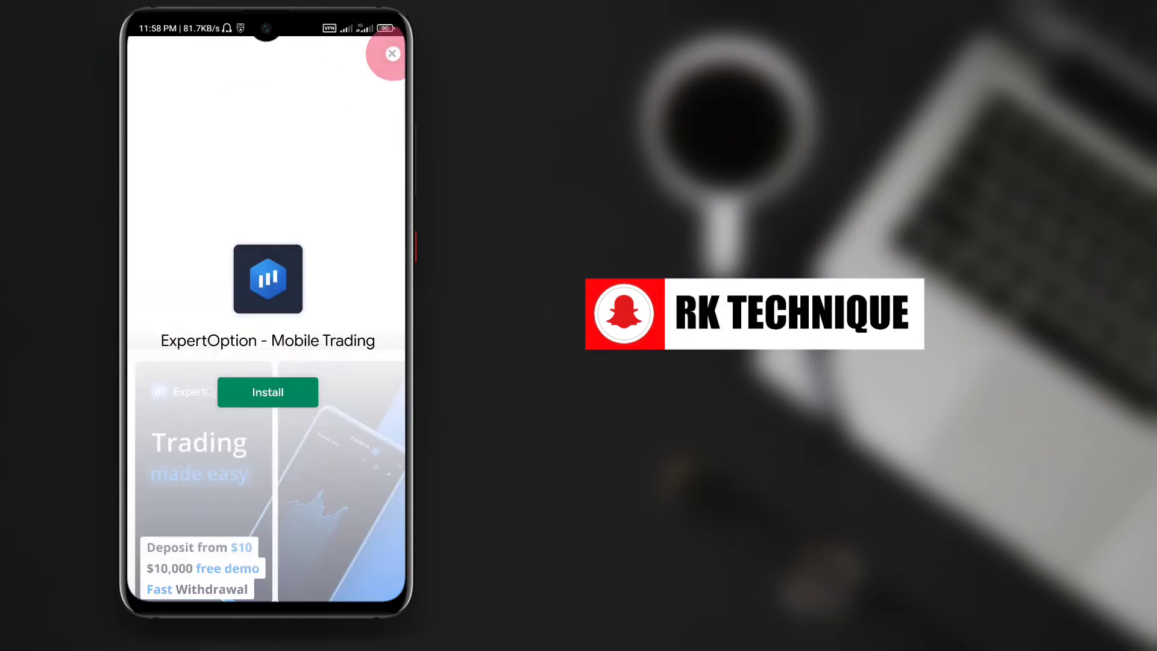
Dismiss the ad and launch Facebook Lite from the home-screen folder.
{"action": "left_click", "coordinate": [393, 54]}
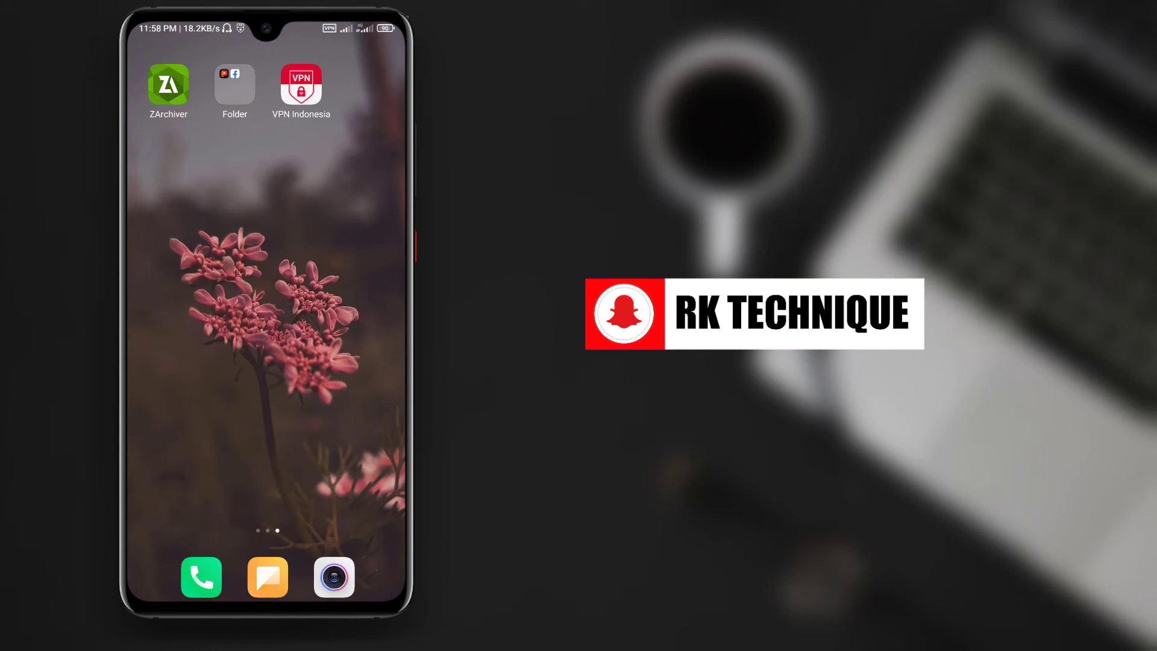
{"action": "left_click", "coordinate": [234, 85]}
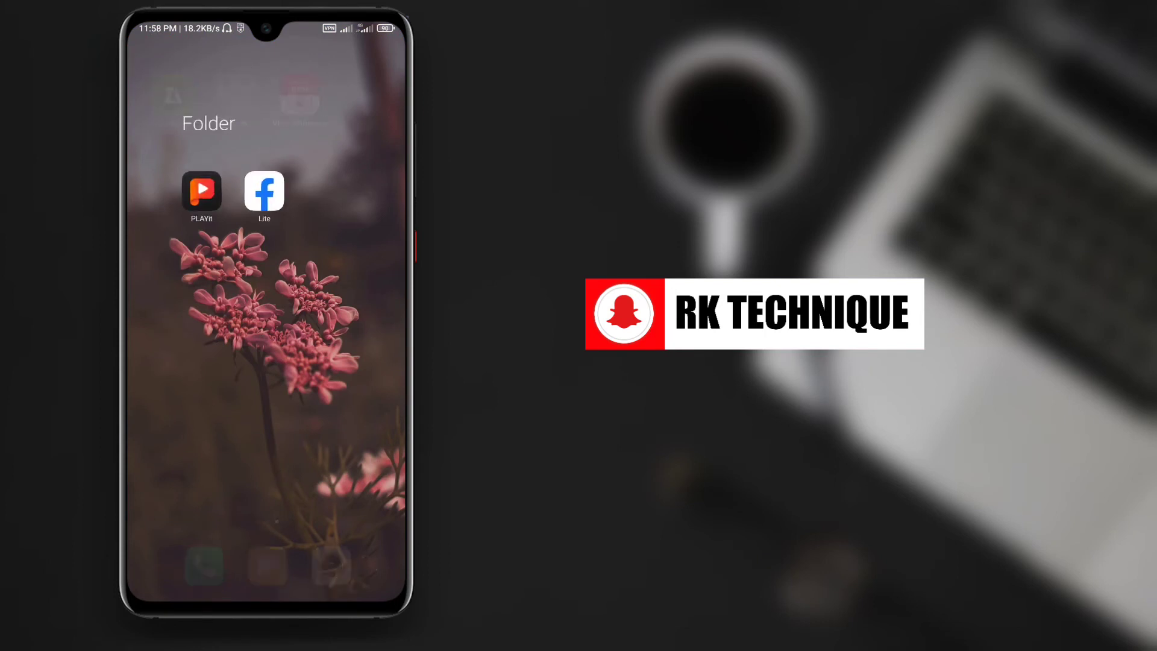
{"action": "left_click", "coordinate": [263, 191]}
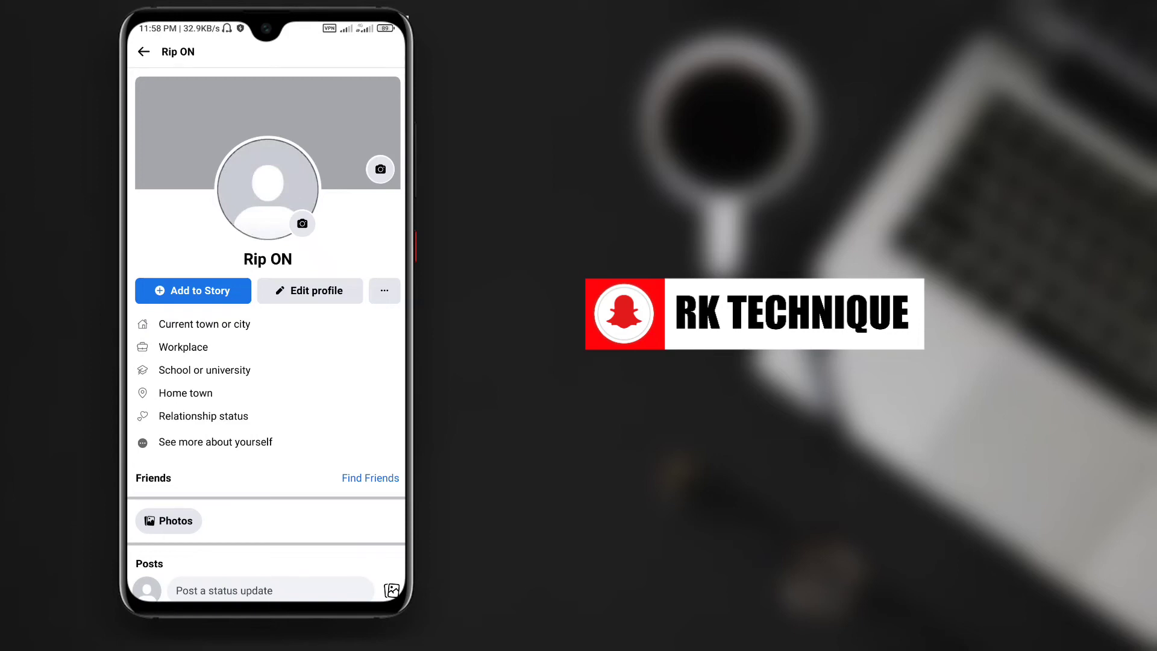
Navigate via the menu to Settings, Personal and account information, and the Name entry.
{"action": "left_click", "coordinate": [143, 52]}
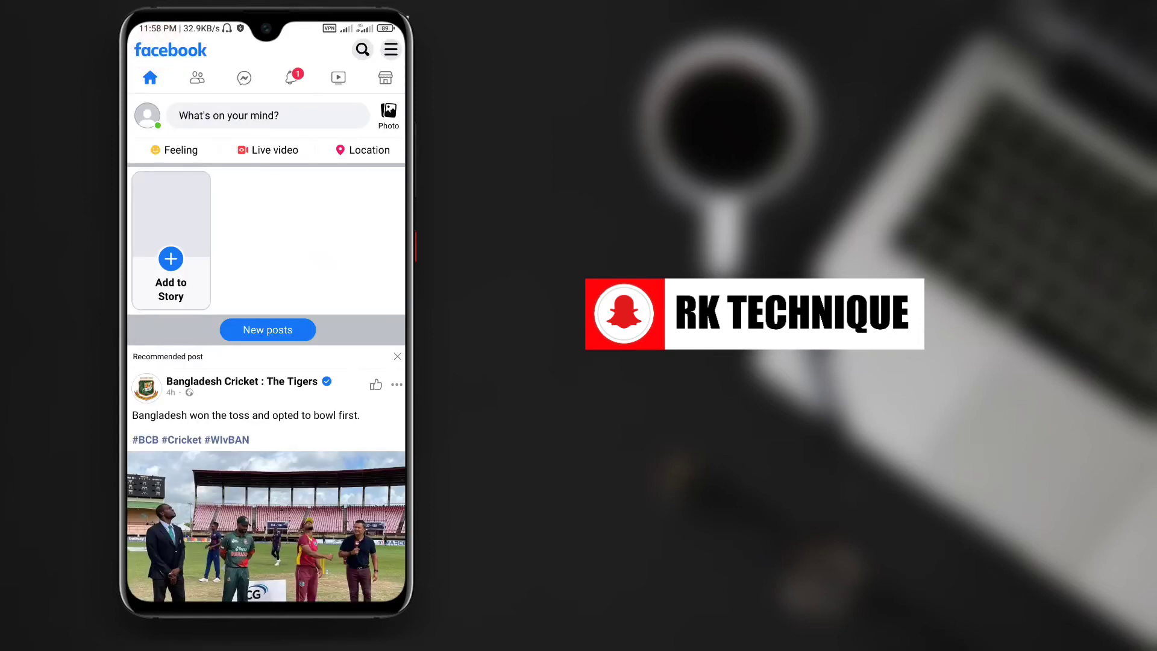
{"action": "left_click", "coordinate": [390, 49]}
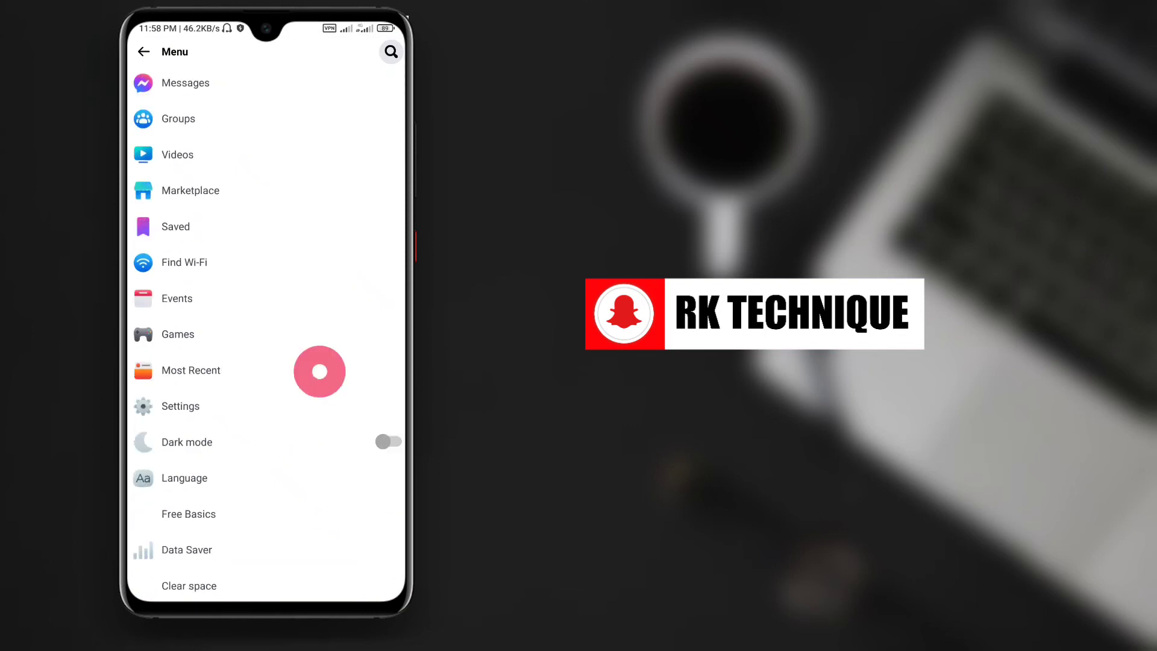
{"action": "scroll", "scroll_direction": "down", "scroll_amount": 3}
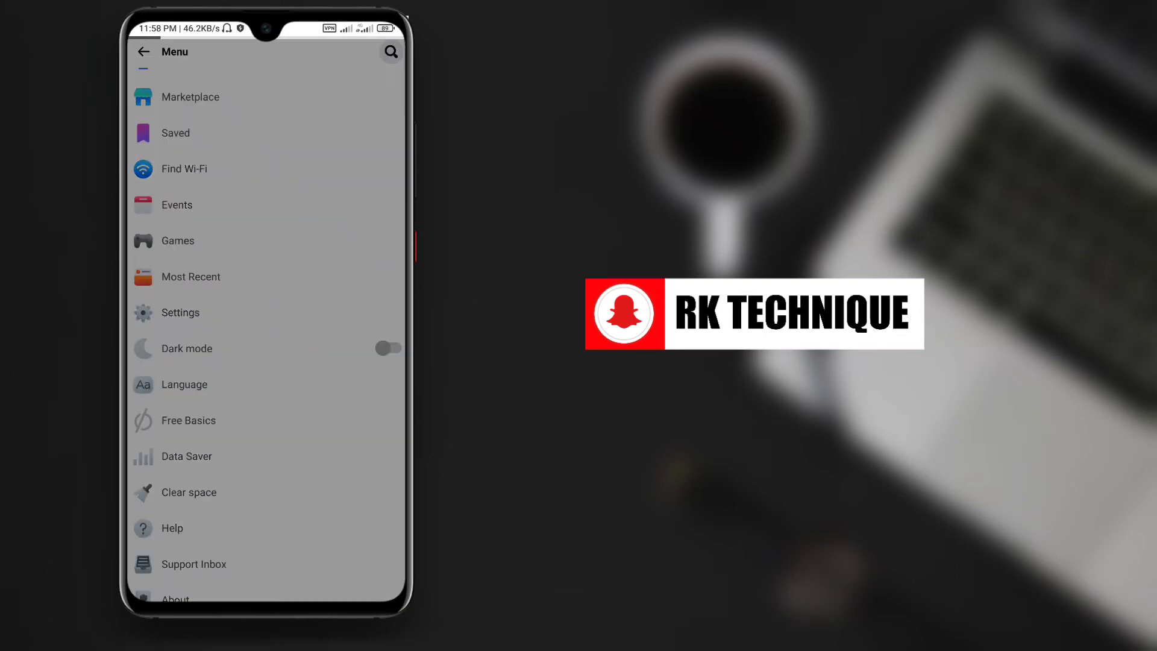
{"action": "left_click", "coordinate": [181, 314]}
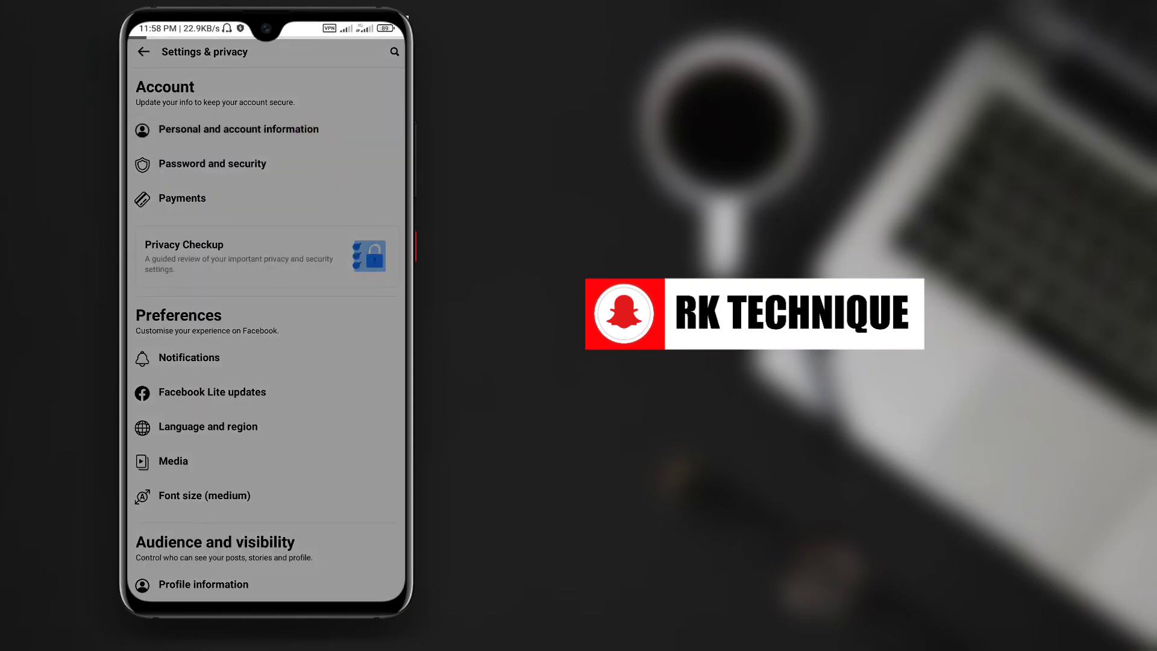
{"action": "left_click", "coordinate": [239, 129]}
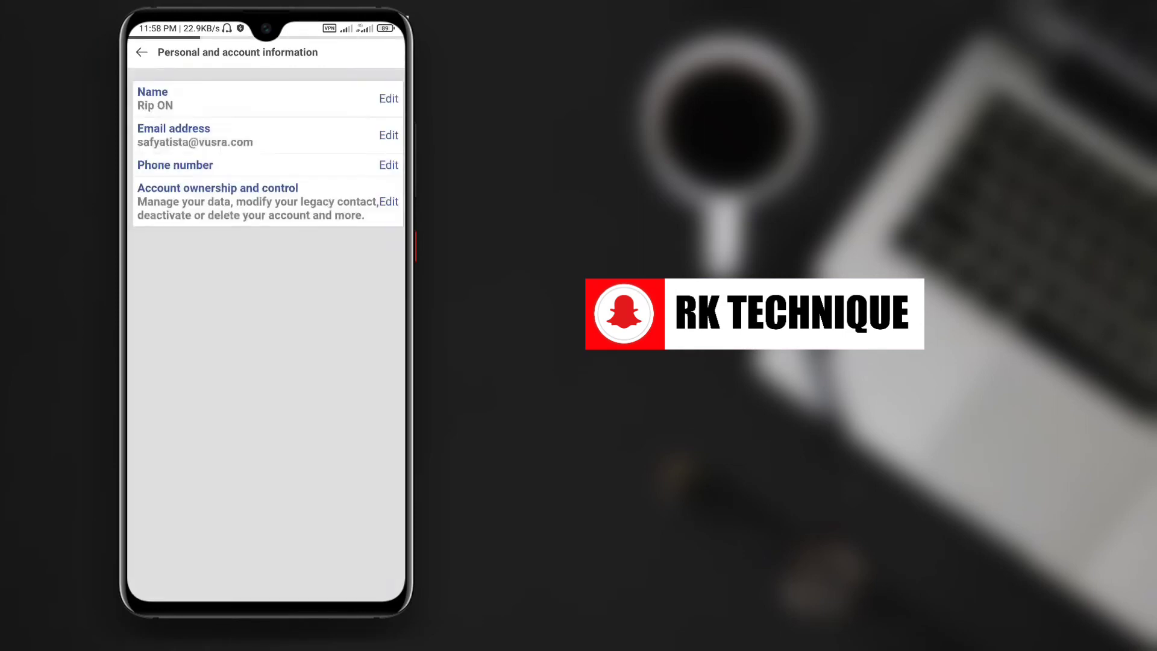
{"action": "left_click", "coordinate": [388, 99]}
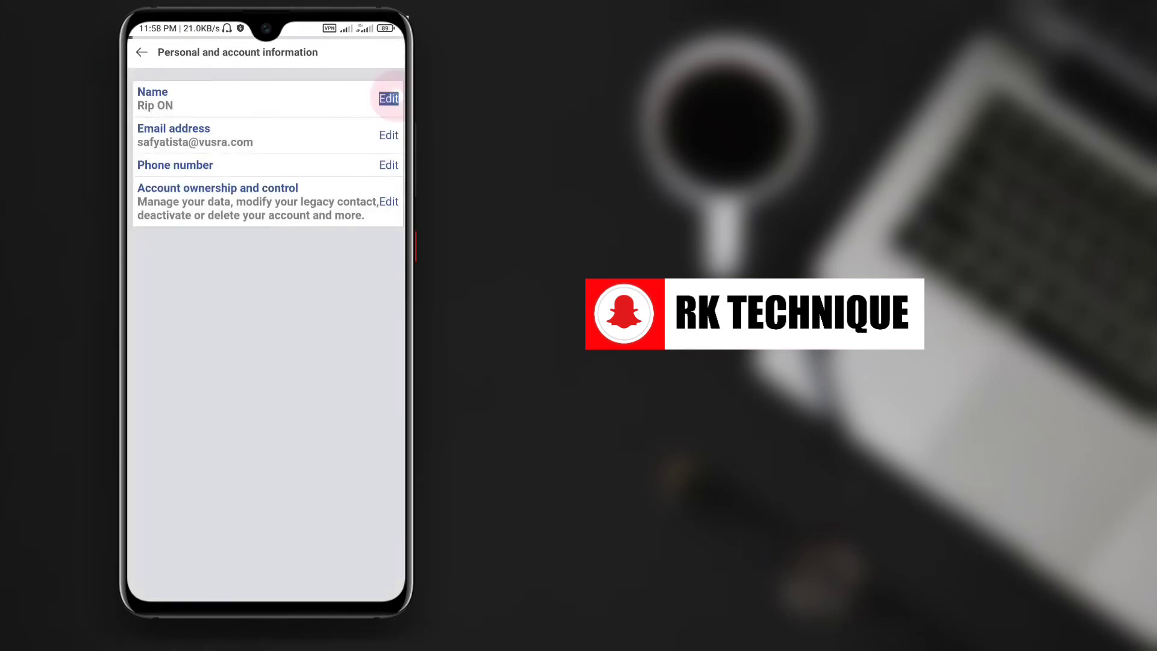
Clear the old first name and surname and enter 'ŘĨPŐŇ' as the first name.
{"action": "left_click", "coordinate": [388, 99]}
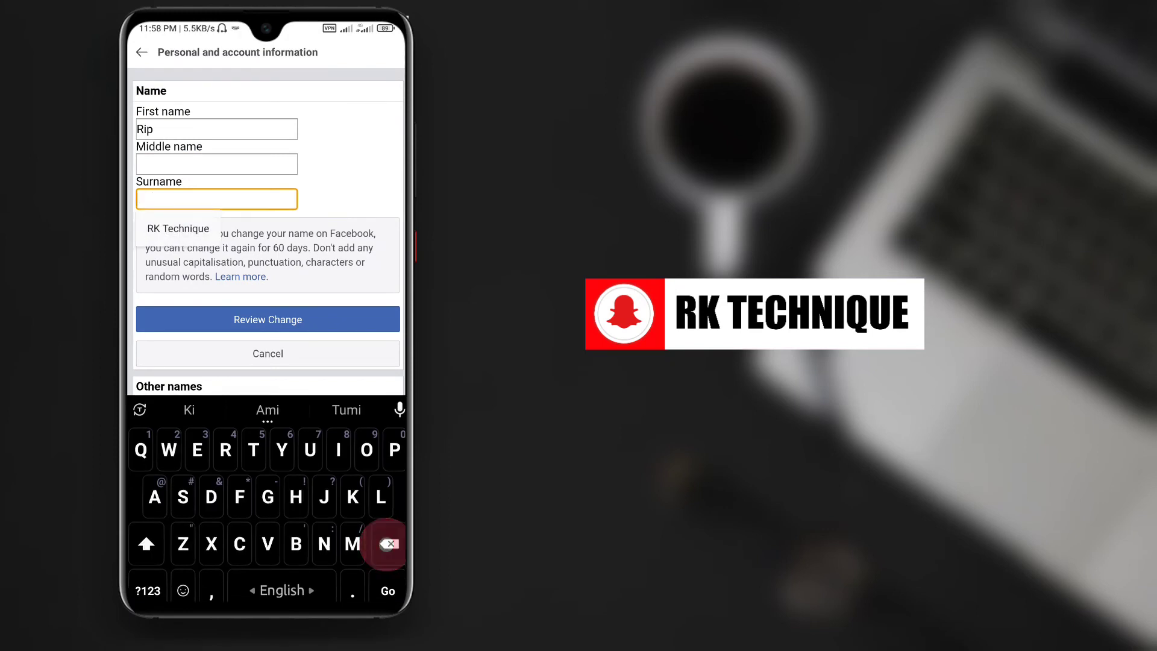
{"action": "left_click", "coordinate": [217, 129]}
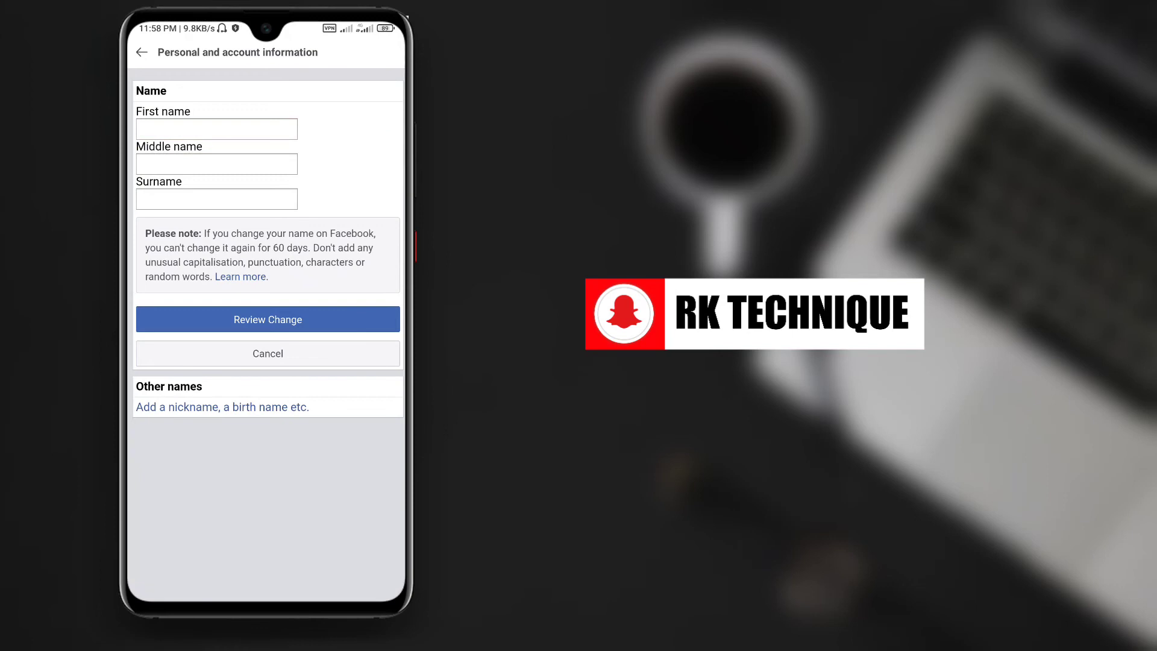
{"action": "left_click", "coordinate": [217, 128]}
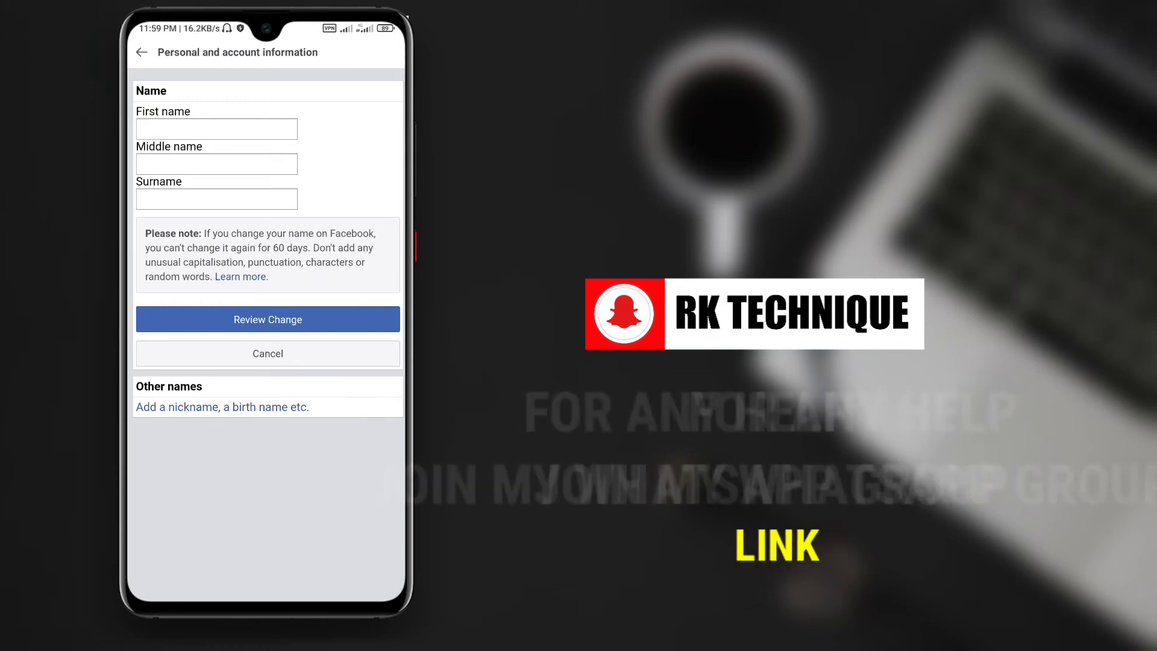
{"action": "left_click", "coordinate": [216, 128]}
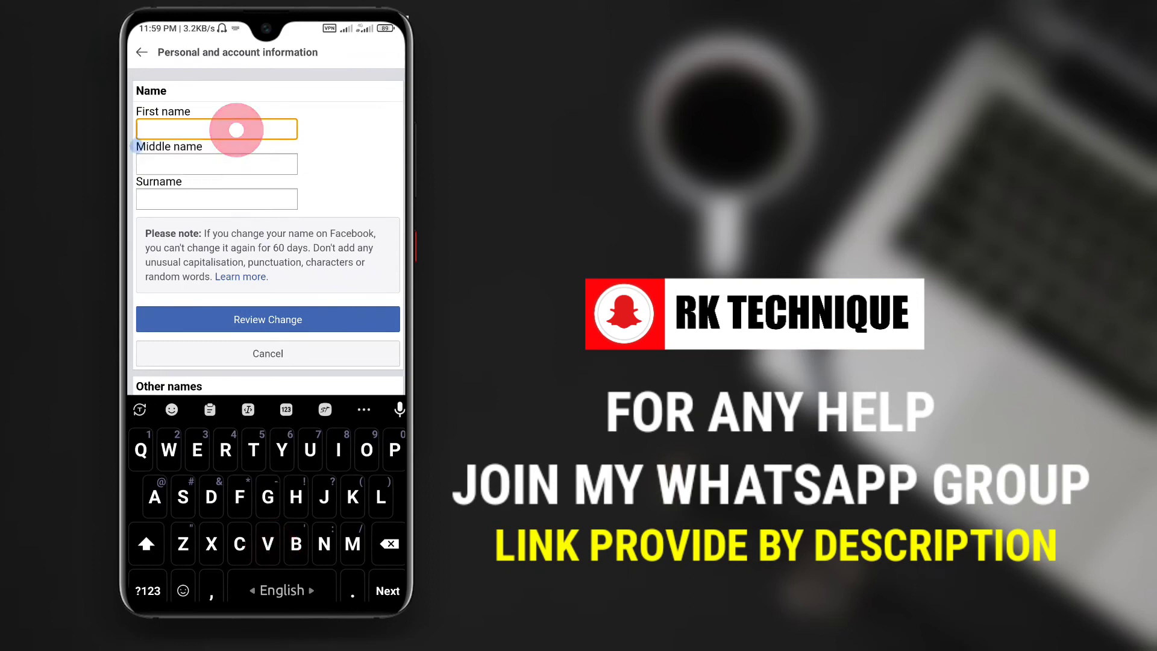
{"action": "type", "text": "RĪPŌŇ"}
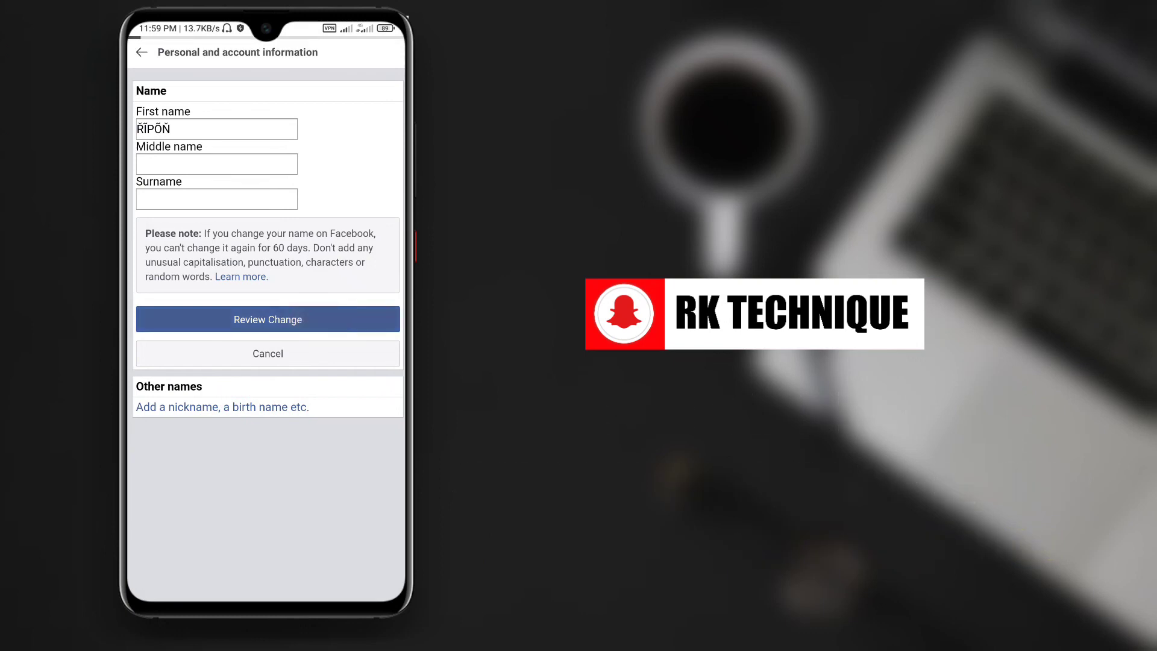
Review the change, enter the Facebook password and save 'Řĩpőň' as the account name.
{"action": "left_click", "coordinate": [268, 319]}
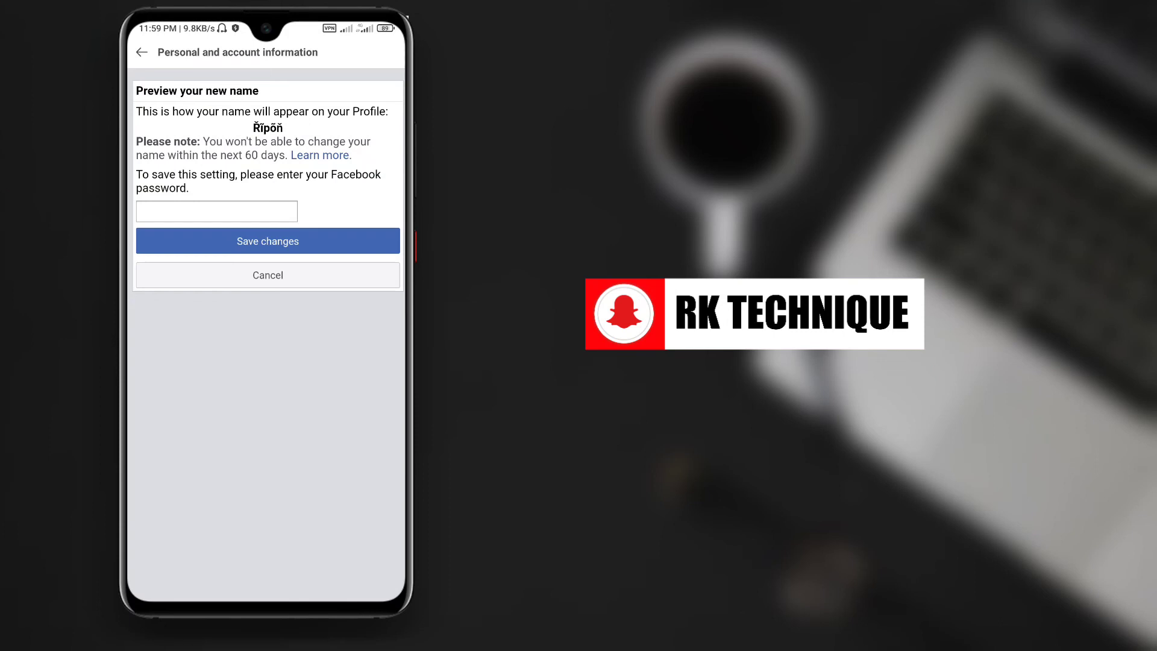
{"action": "left_click", "coordinate": [229, 215]}
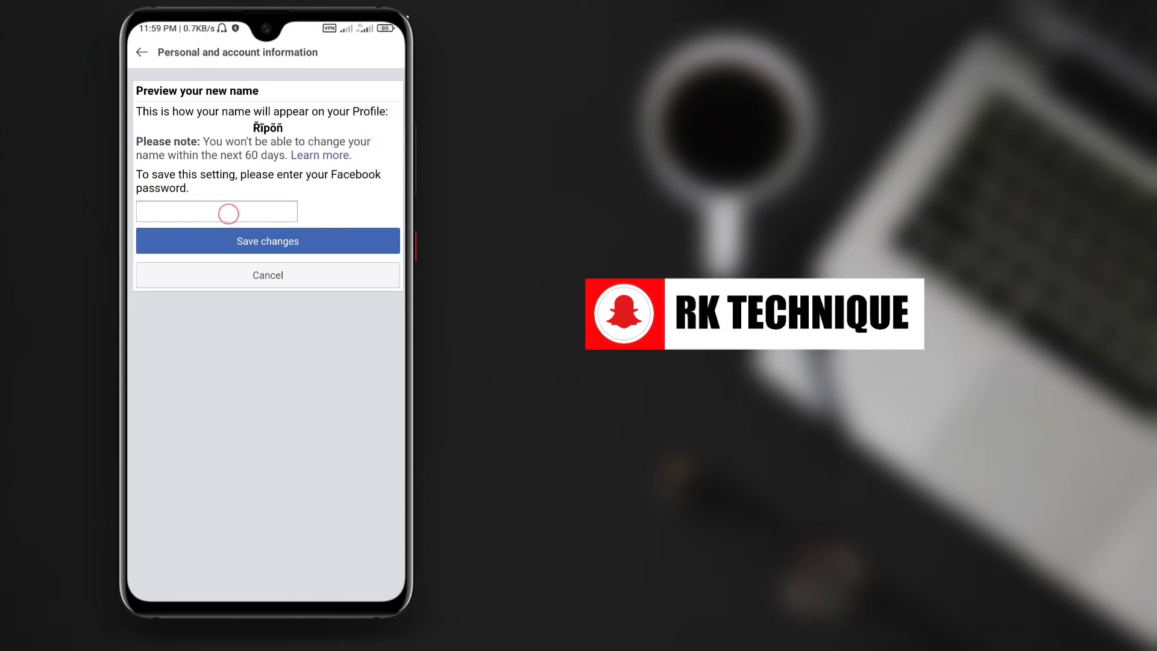
{"action": "left_click", "coordinate": [217, 211]}
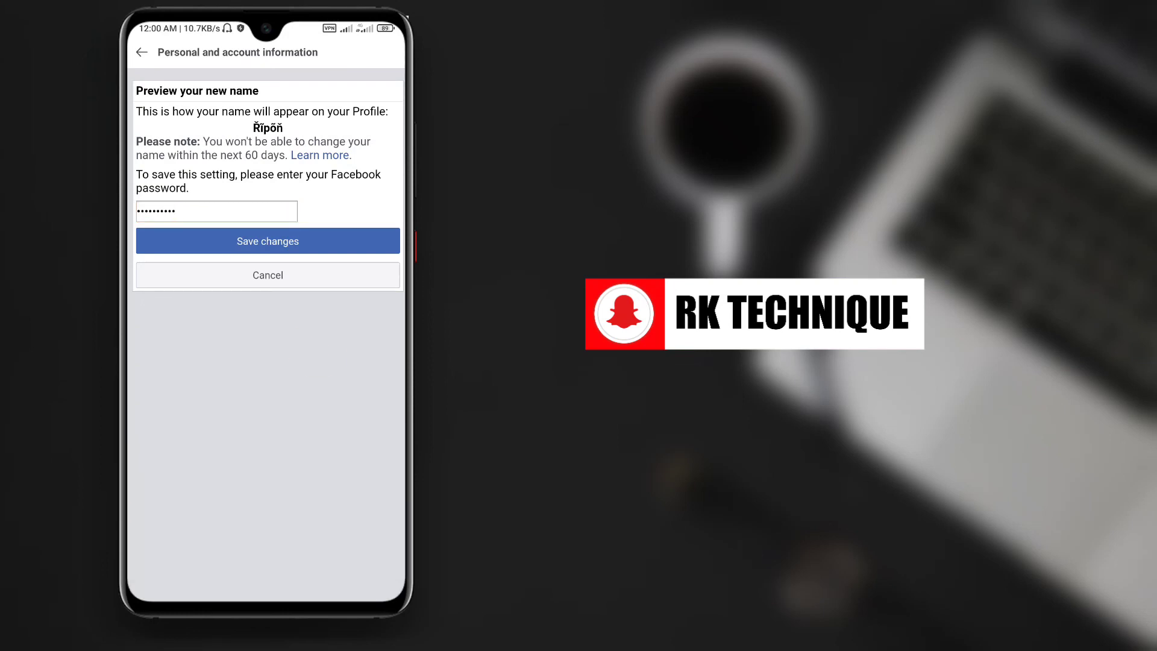
{"action": "left_click", "coordinate": [267, 241]}
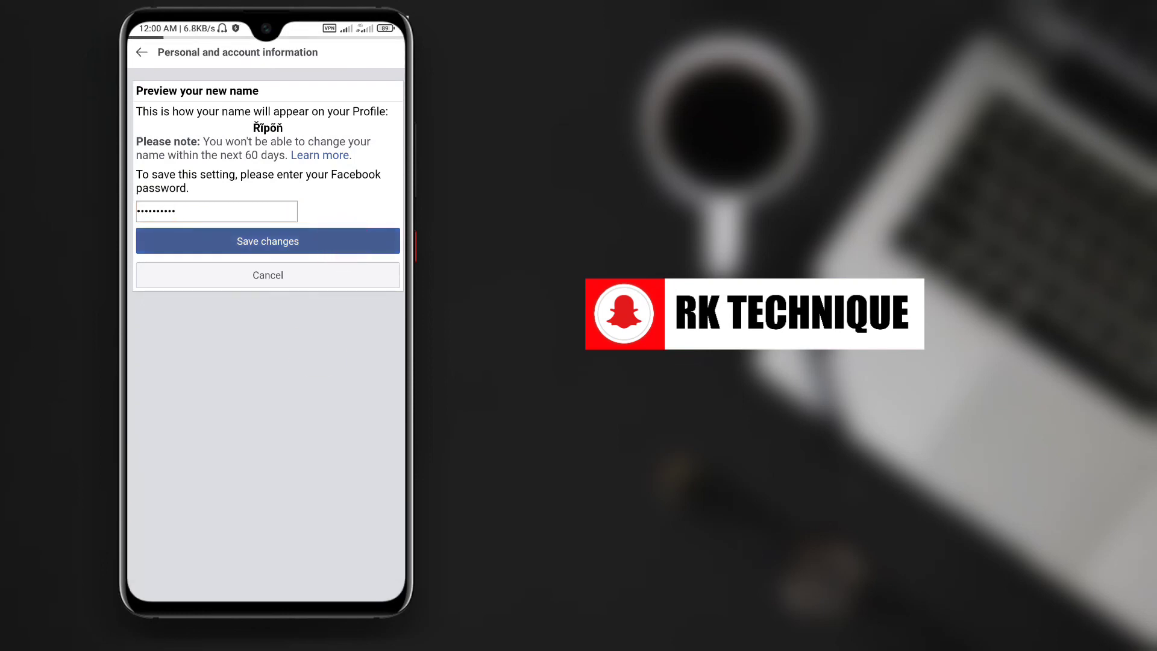
{"action": "left_click", "coordinate": [268, 241]}
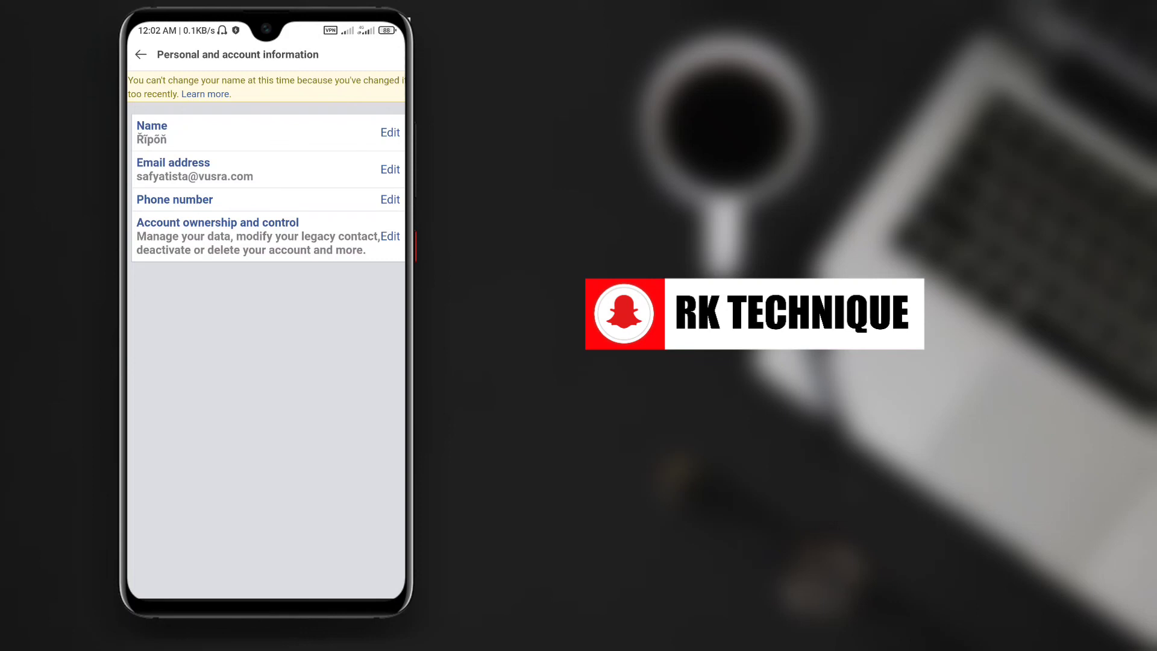
Review the name change details, then return via Settings & privacy to the profile showing "Řĩpőň".
{"action": "left_click", "coordinate": [389, 132]}
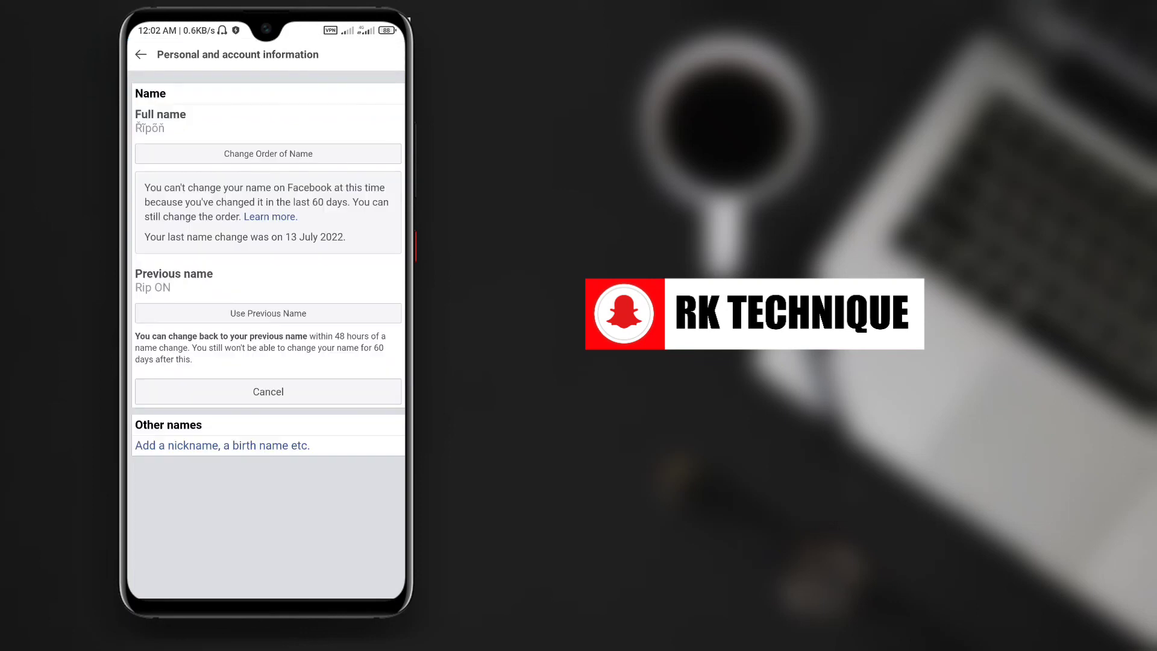
{"action": "left_click", "coordinate": [140, 54]}
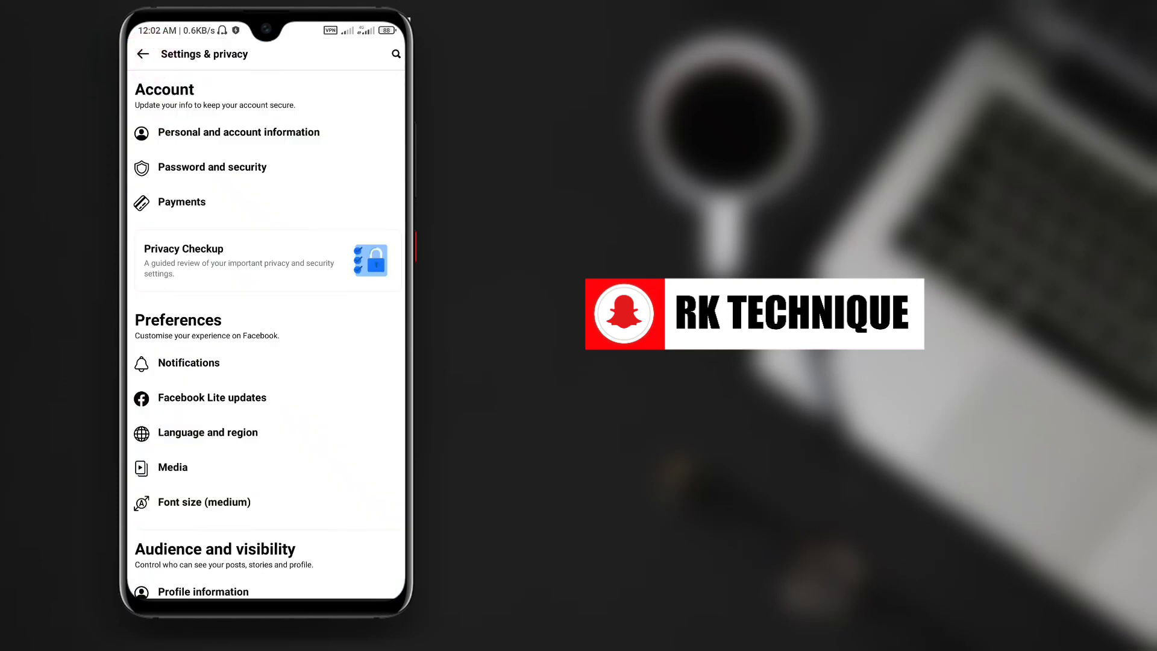
{"action": "left_click", "coordinate": [142, 55]}
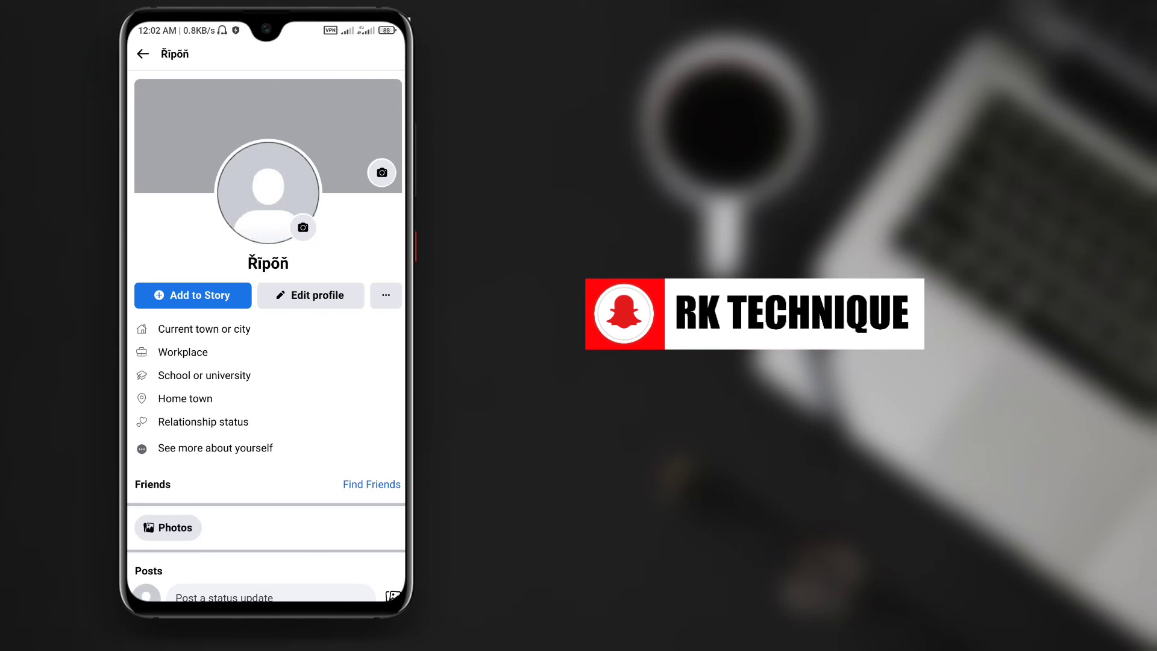
{"action": "left_click", "coordinate": [341, 354]}
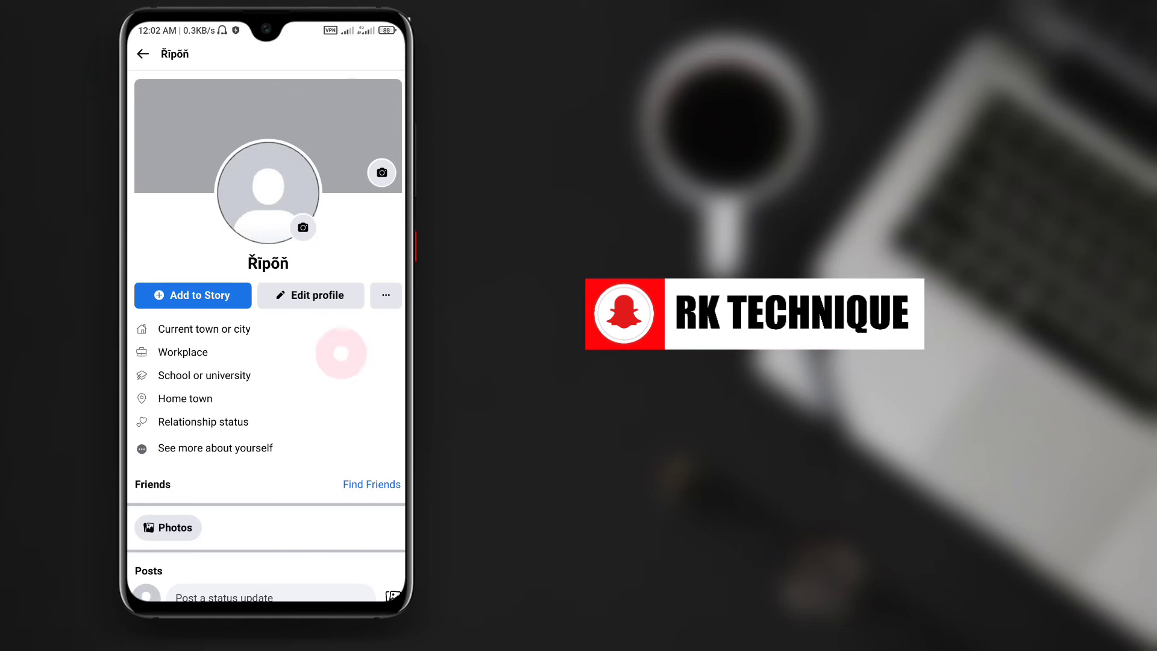